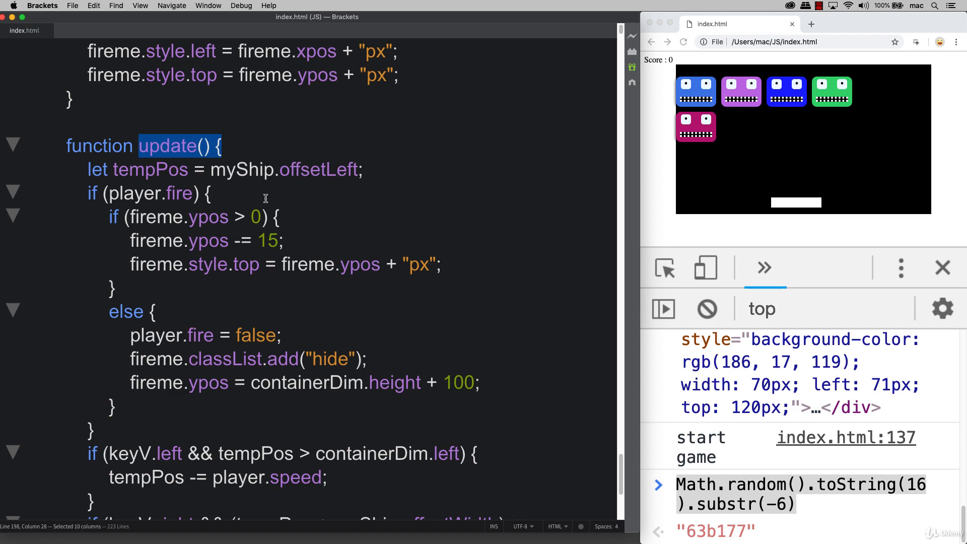
# - Begin update() with let tempAliens = document.querySelectorAll(".alien");
pyautogui.scroll(-3)
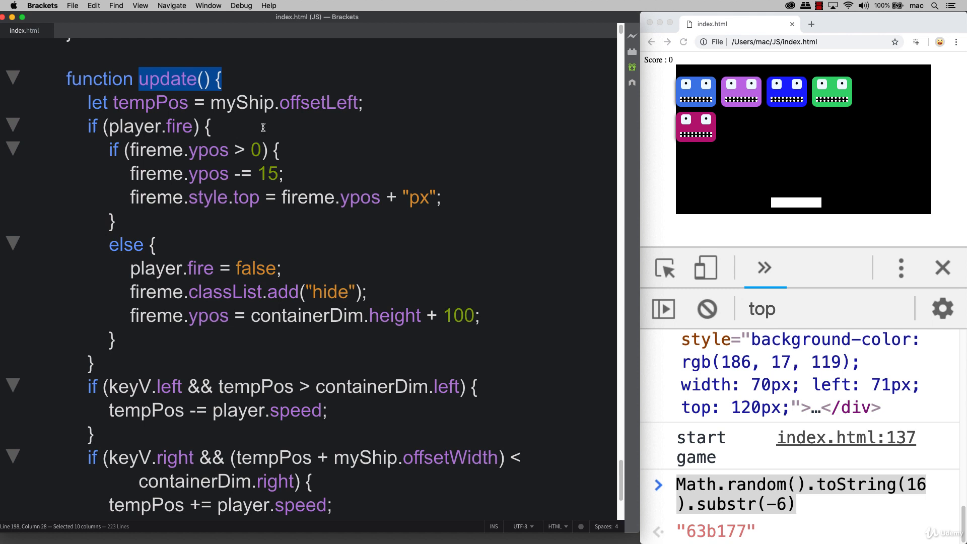
pyautogui.click(285, 87)
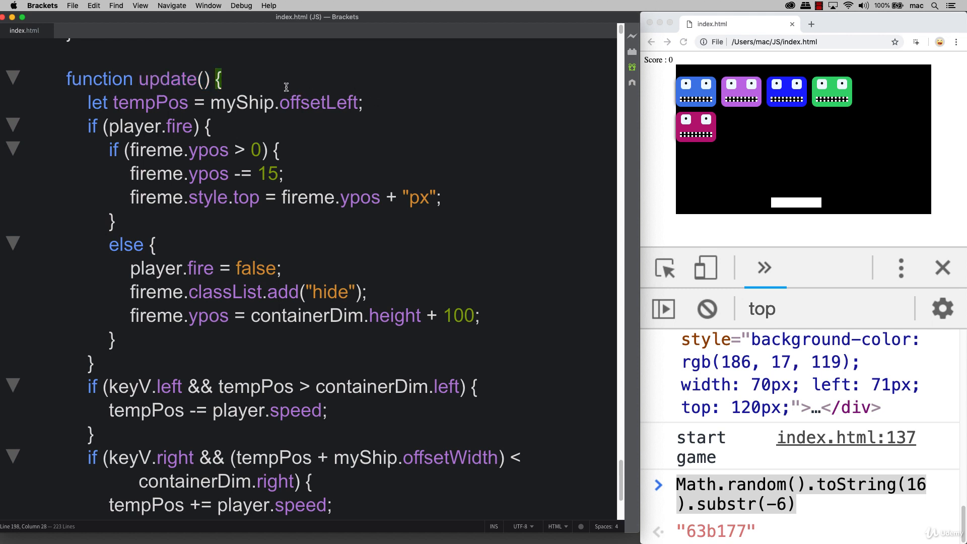
pyautogui.press('enter')
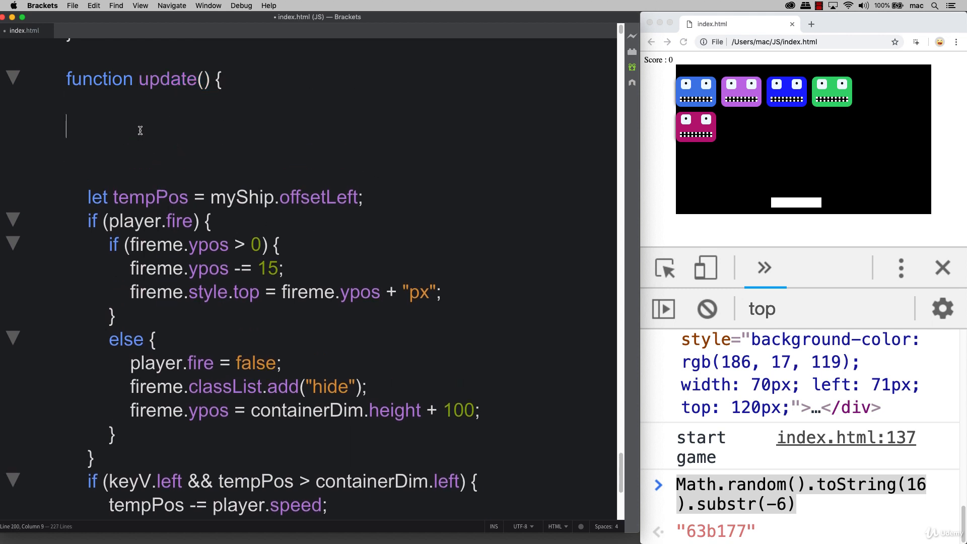
pyautogui.write('le')
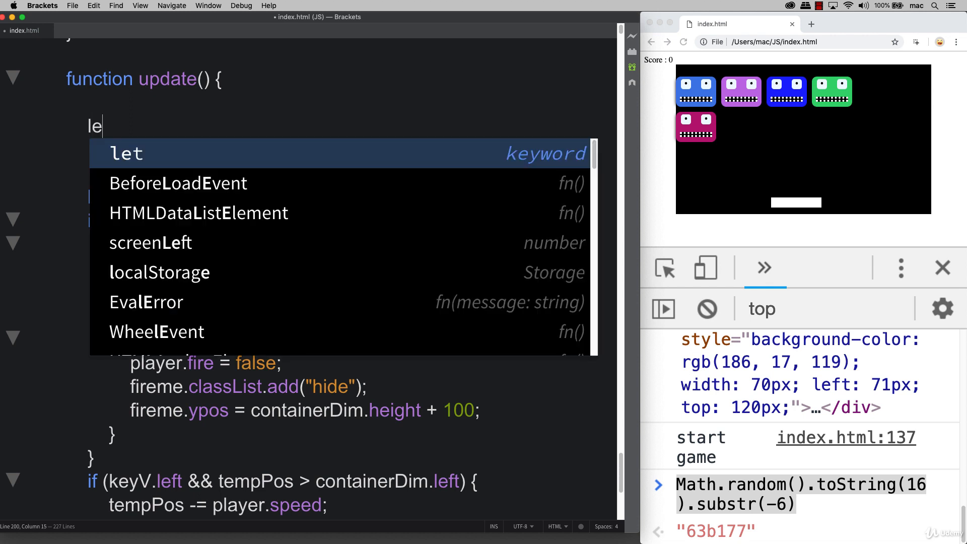
pyautogui.write('tempAliens')
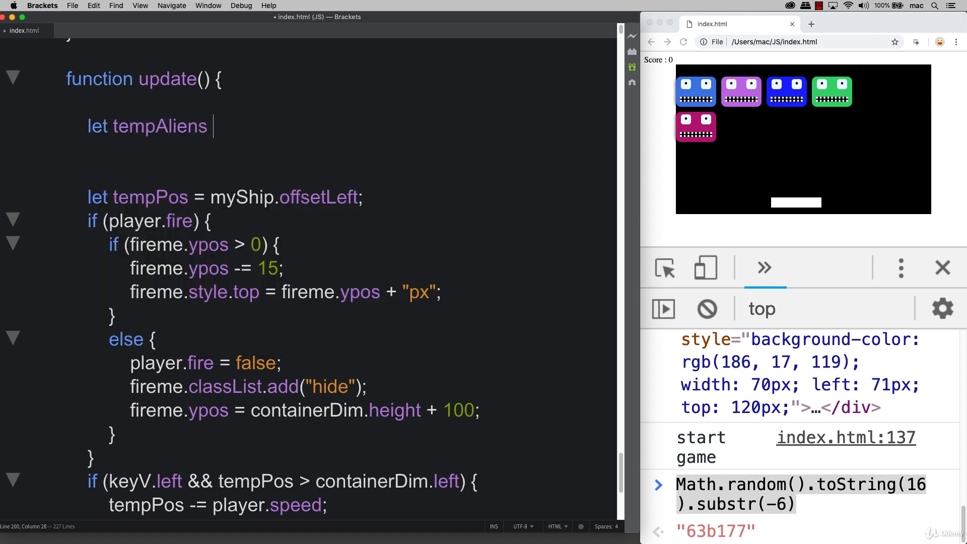
pyautogui.write('=')
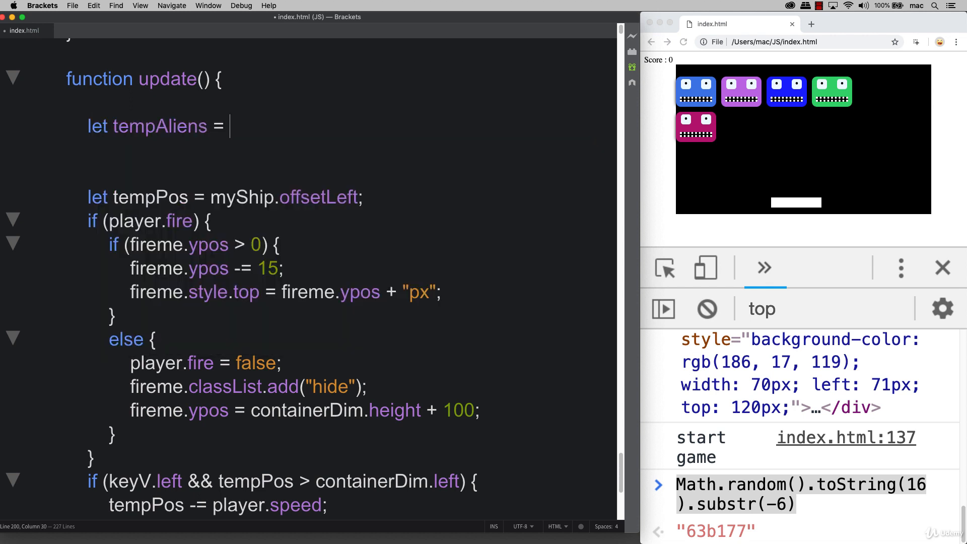
pyautogui.write('document.')
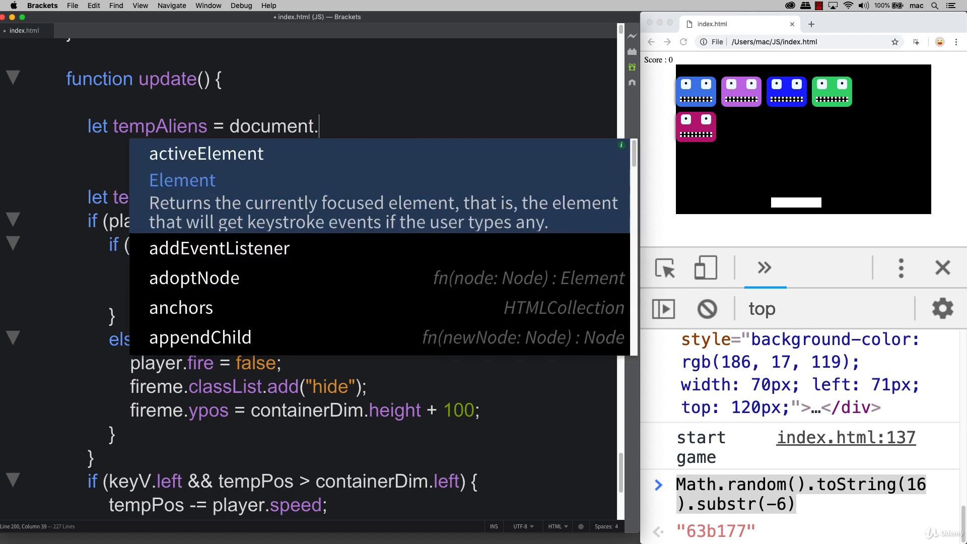
pyautogui.write('querySelectorAll(')
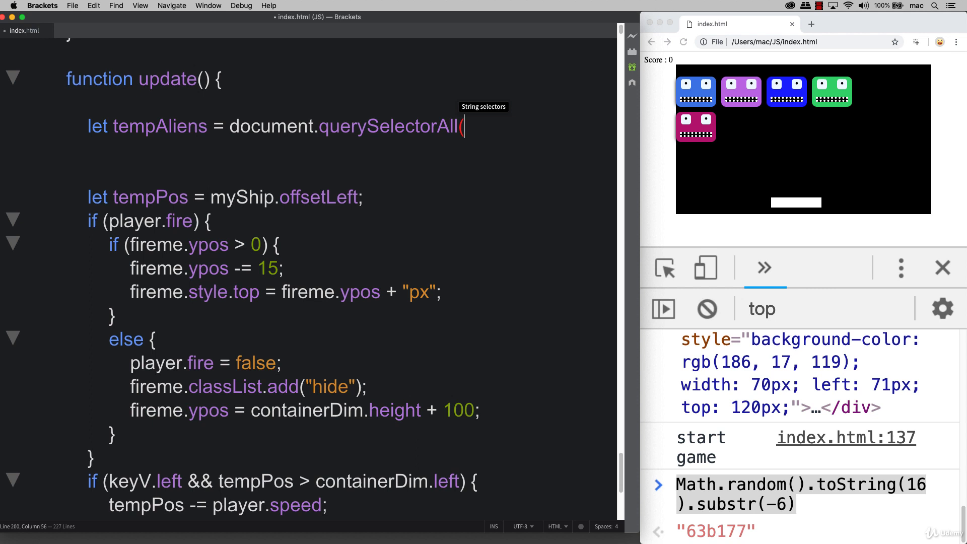
pyautogui.write('".al')
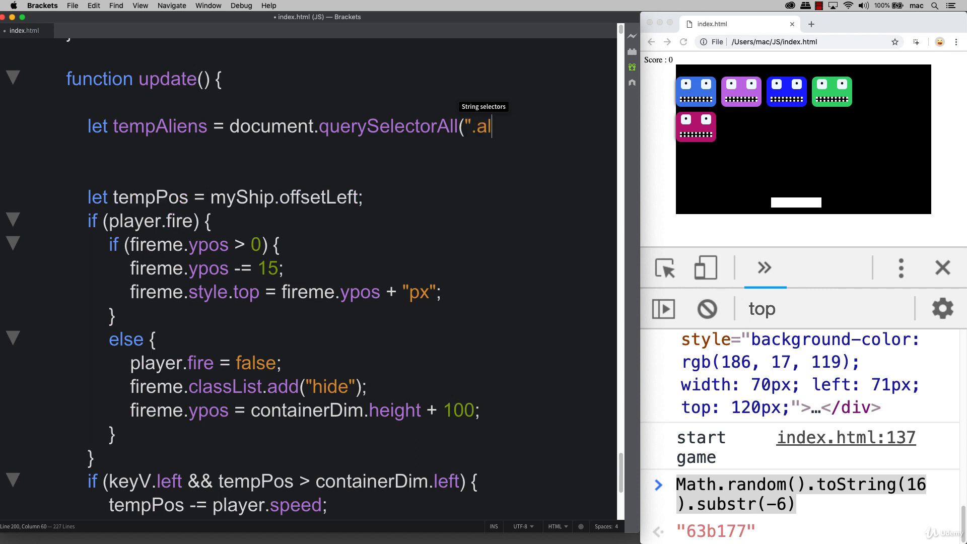
pyautogui.write('ien");')
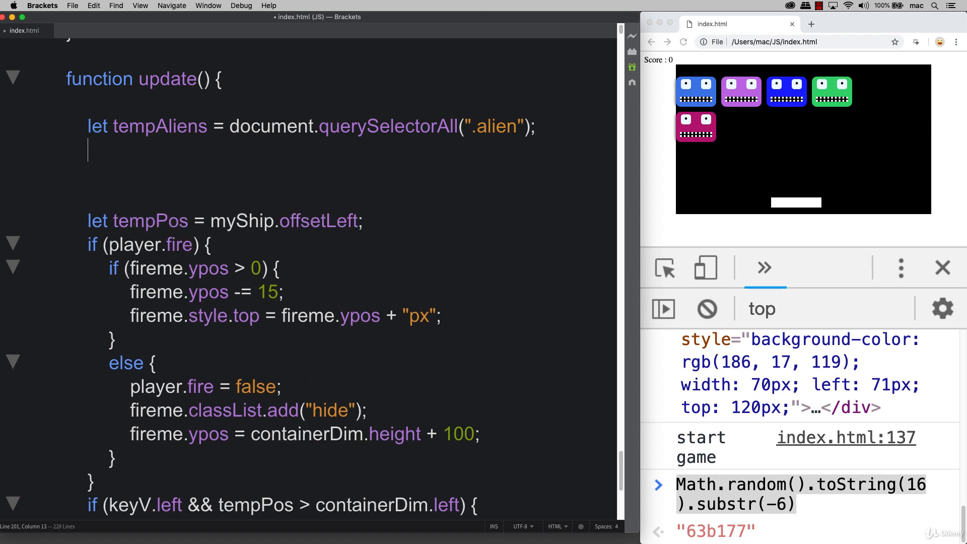
# - Log the tempAliens collection with console.log(tempAliens)
pyautogui.write('console.lo')
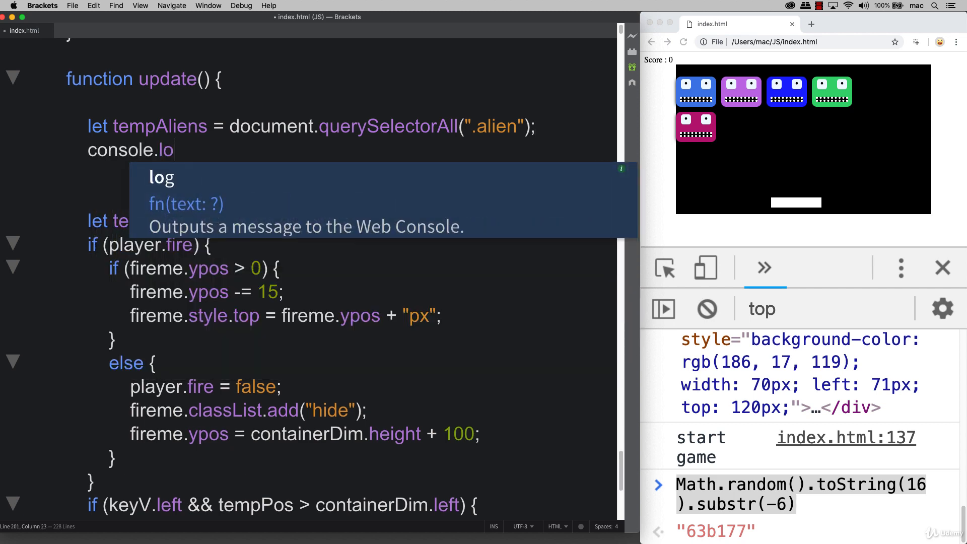
pyautogui.write('g(tempAliens);')
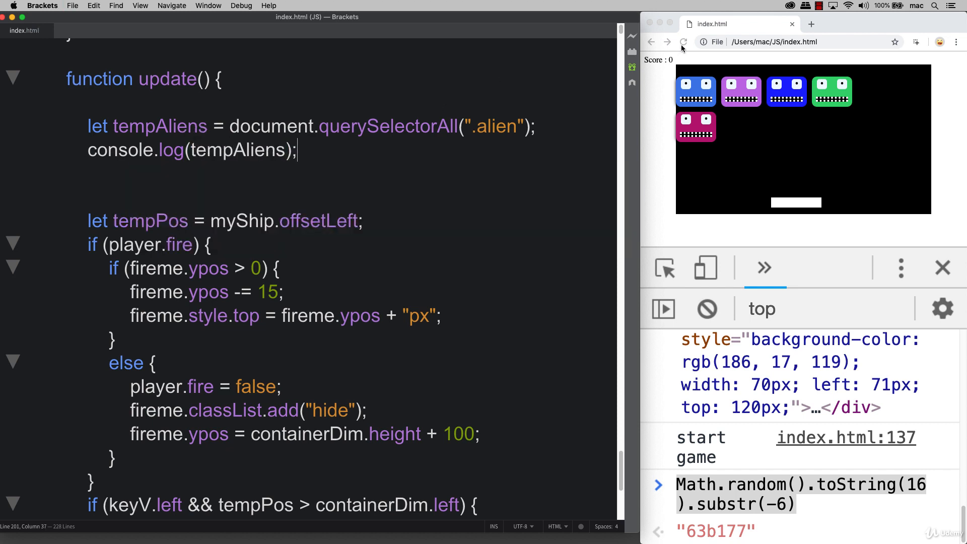
# - Reload the game in Chrome to see five alien divs logged, then select the console.log line
pyautogui.click(683, 42)
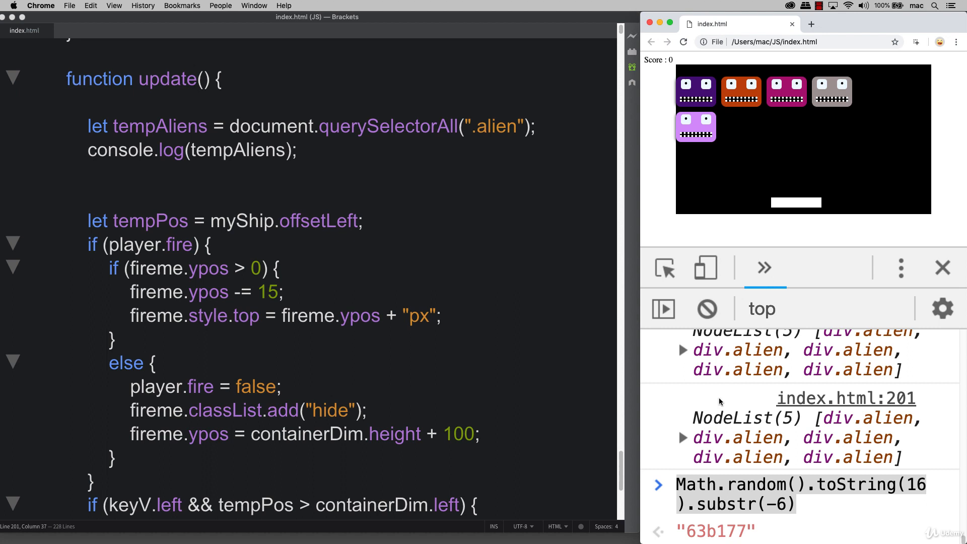
pyautogui.click(682, 438)
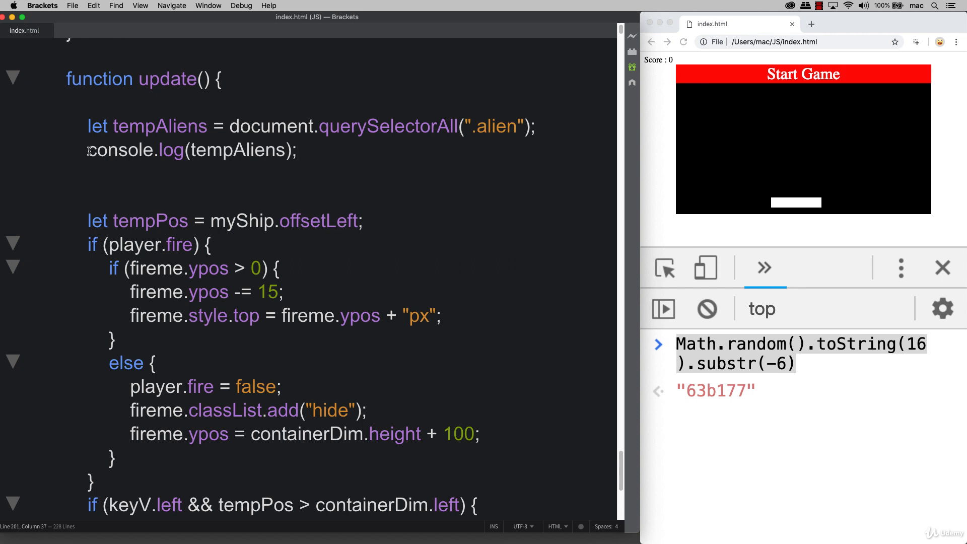
pyautogui.moveTo(573, 150)
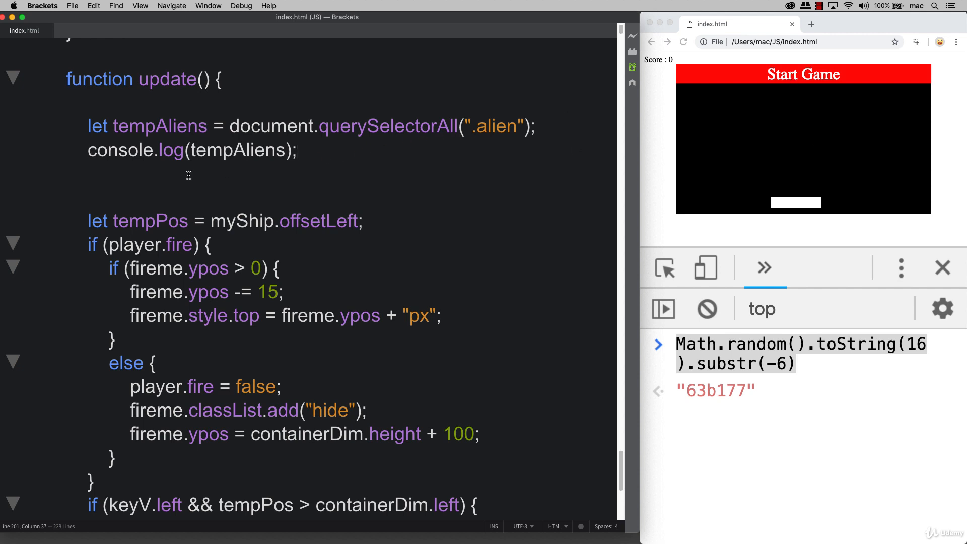
pyautogui.tripleClick(191, 150)
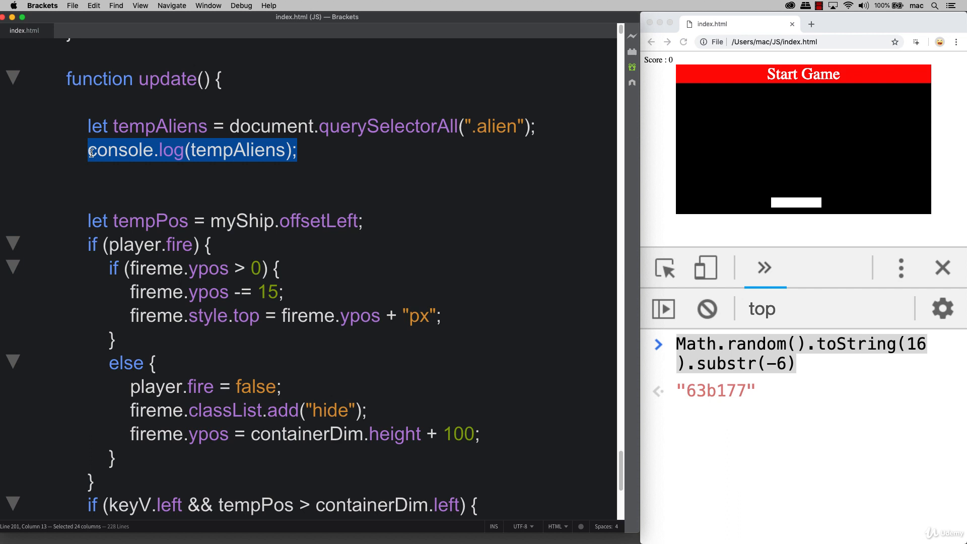
pyautogui.moveTo(375, 192)
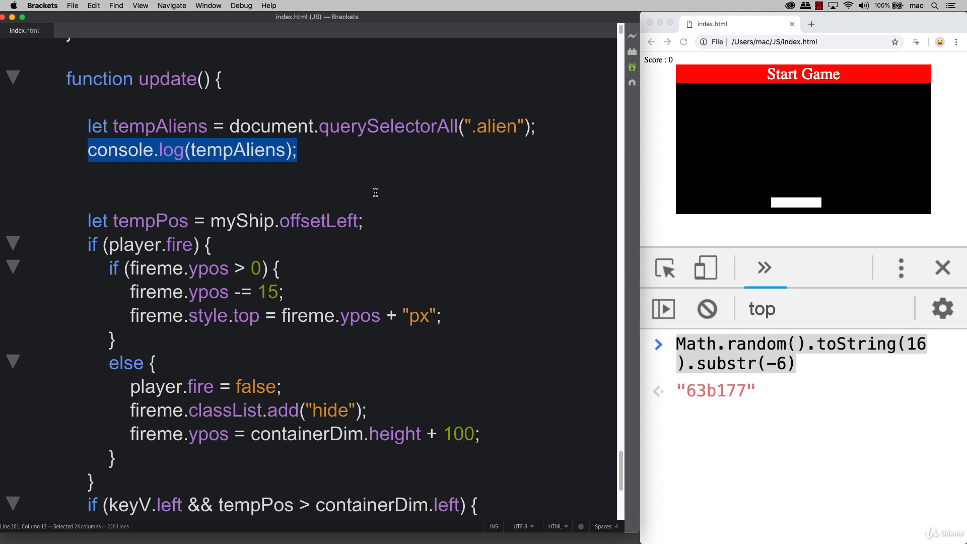
pyautogui.moveTo(891, 138)
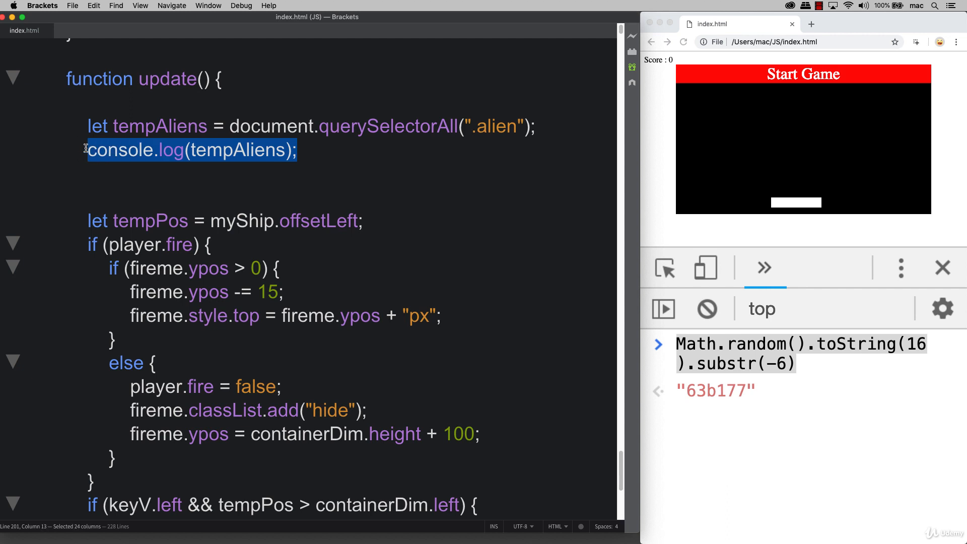
pyautogui.moveTo(740, 100)
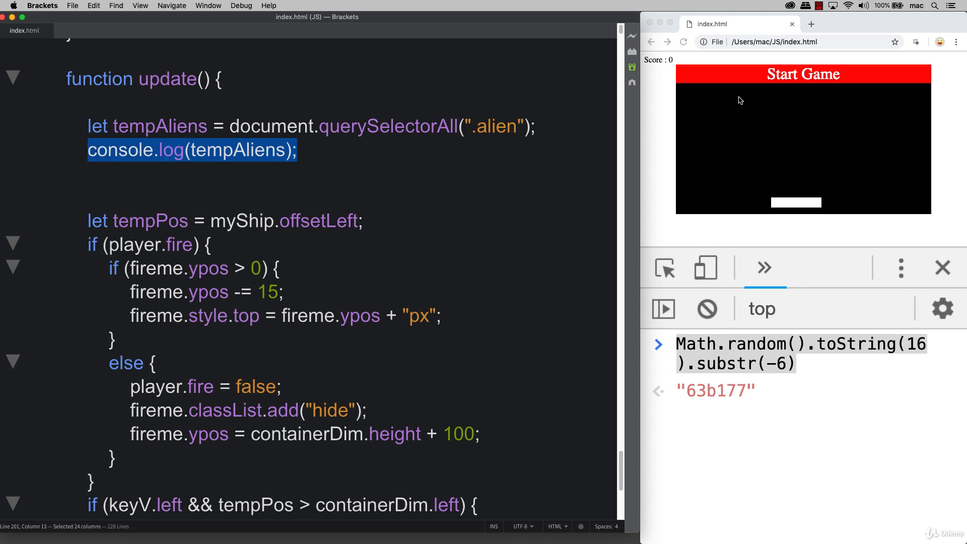
pyautogui.moveTo(797, 122)
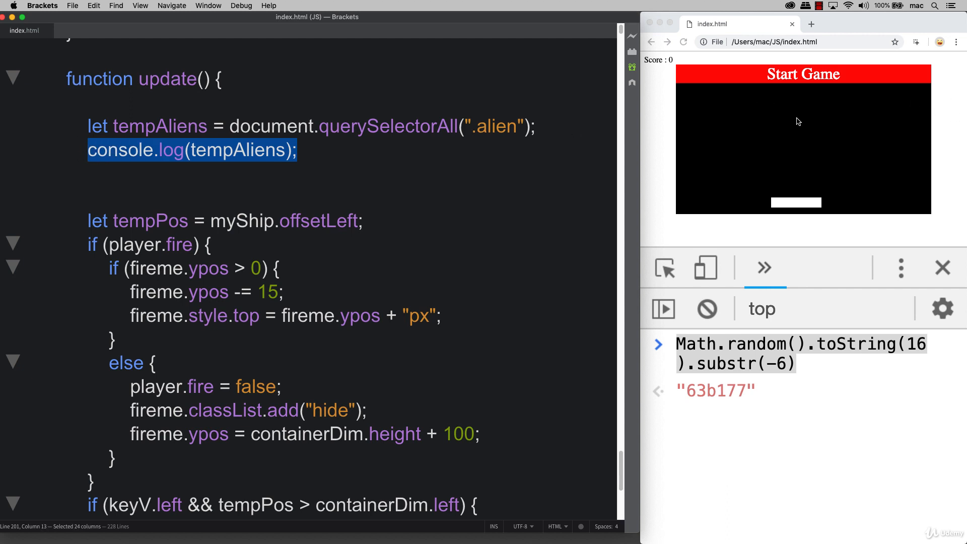
pyautogui.moveTo(937, 99)
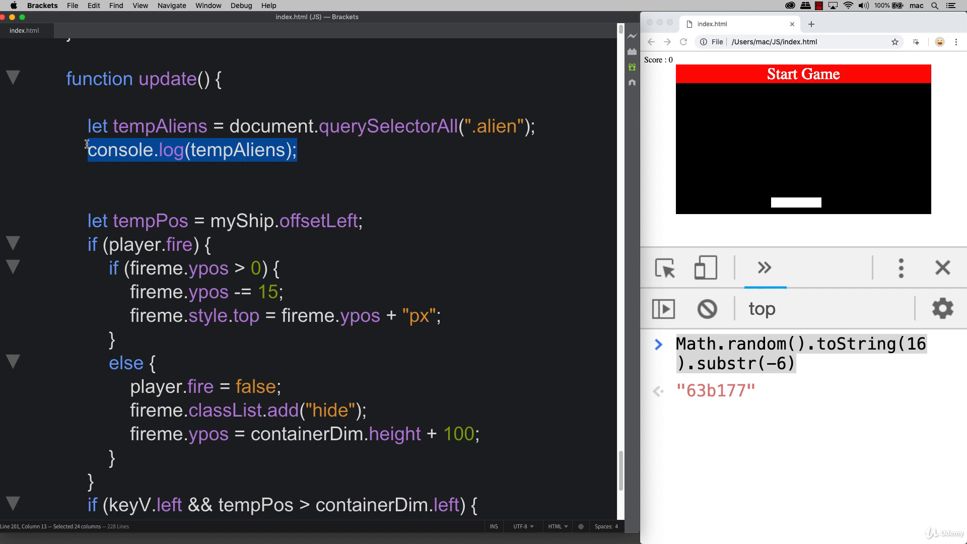
# - Write a for loop counting x from tempAliens.length-1 down to 0
pyautogui.write('for(')
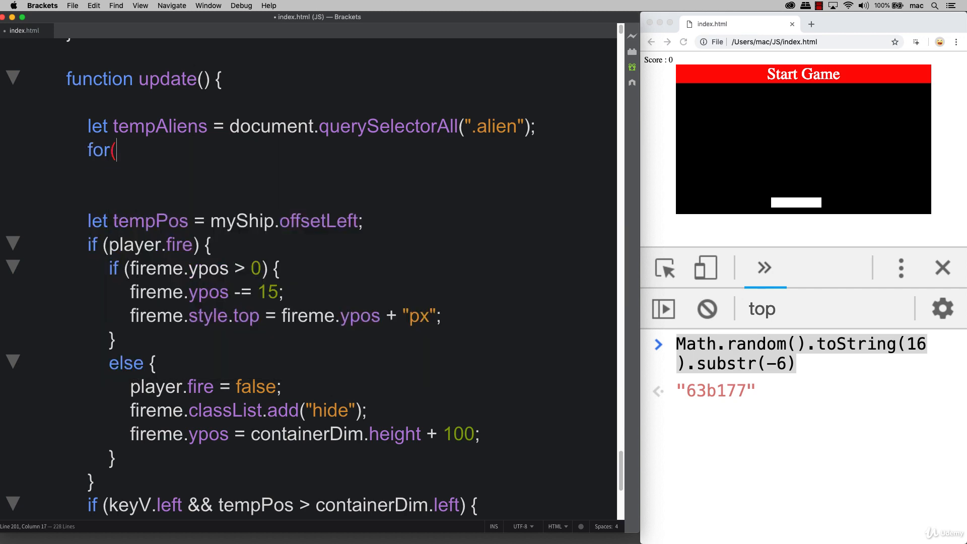
pyautogui.write('let x=0;')
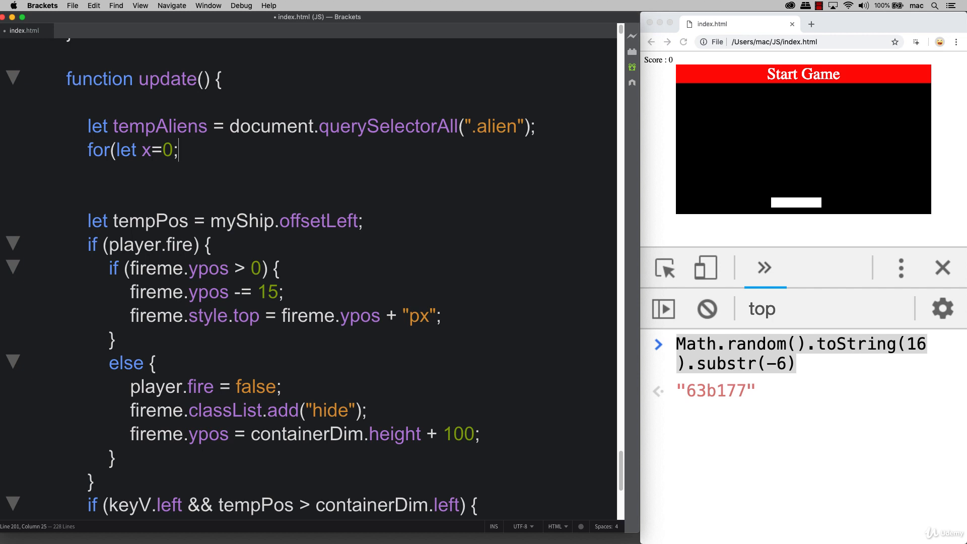
pyautogui.write('tempA')
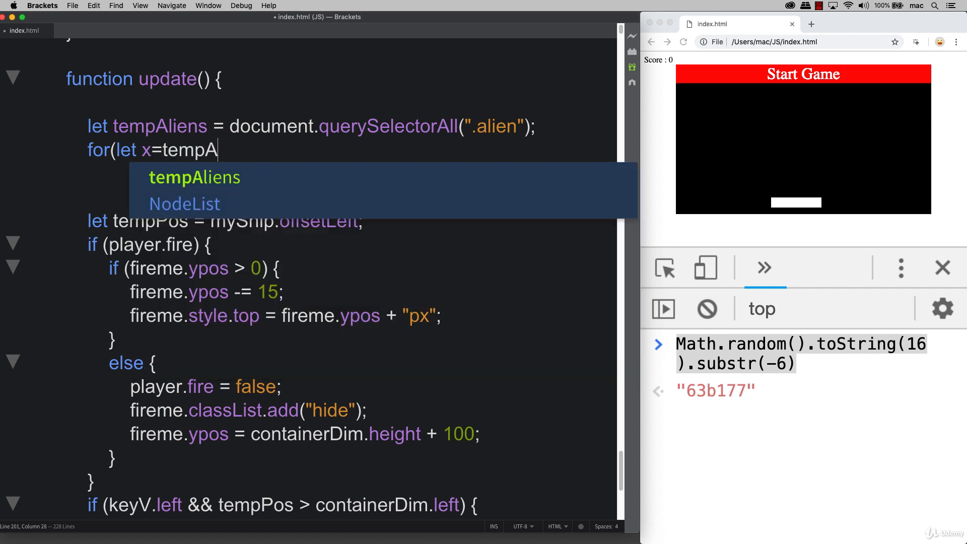
pyautogui.press('Tab')
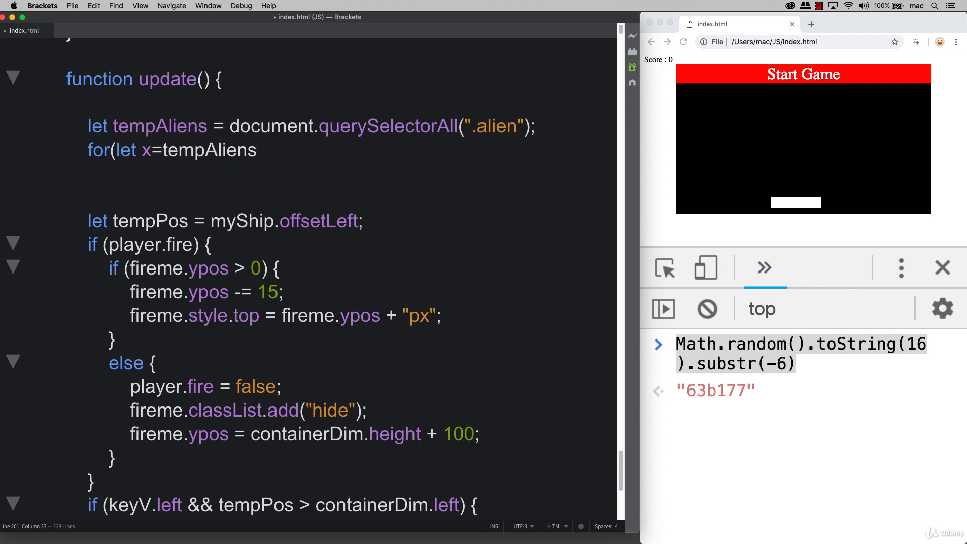
pyautogui.write('.length')
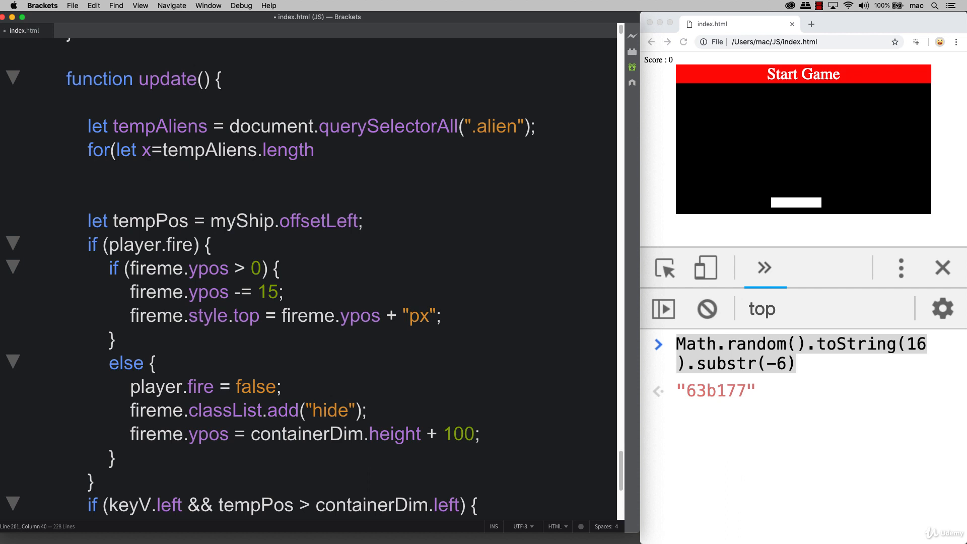
pyautogui.write('-1')
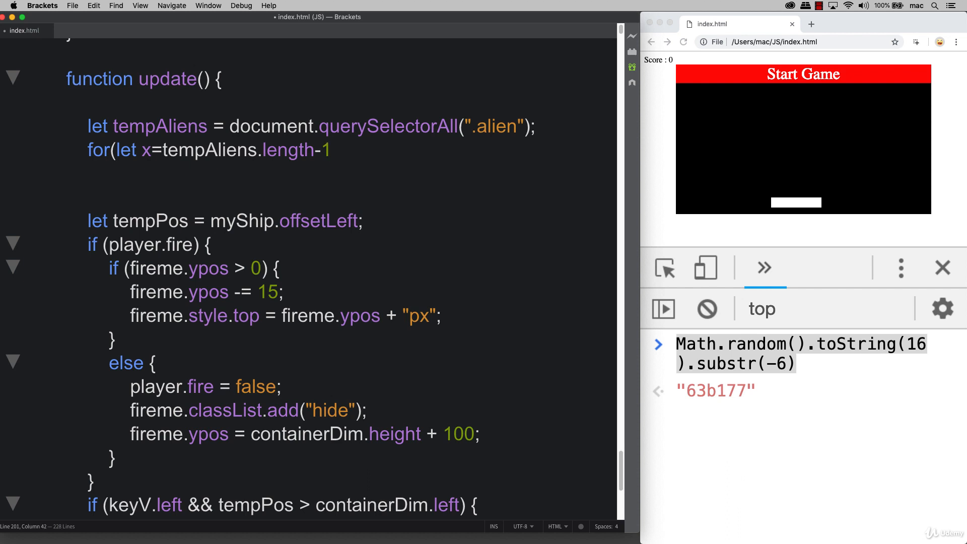
pyautogui.write(';x>')
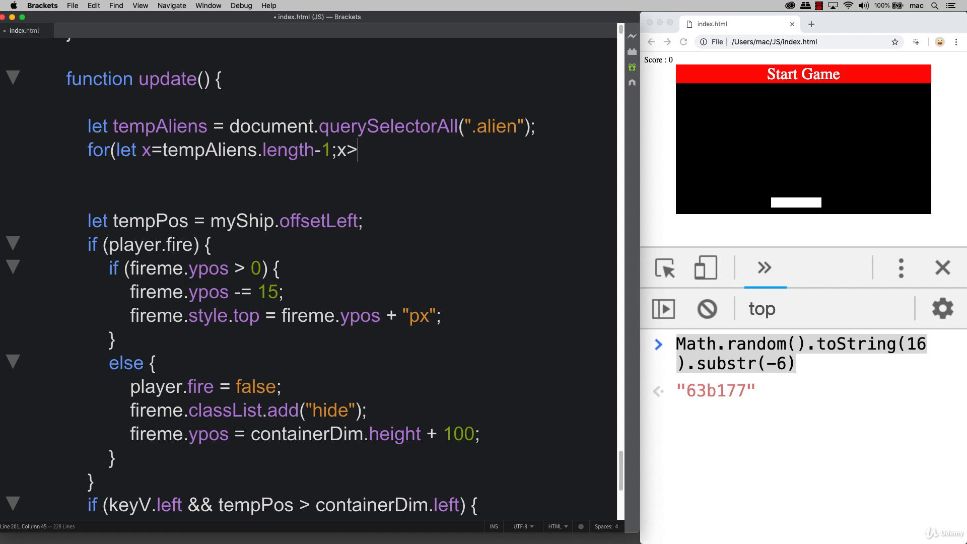
pyautogui.write('-1')
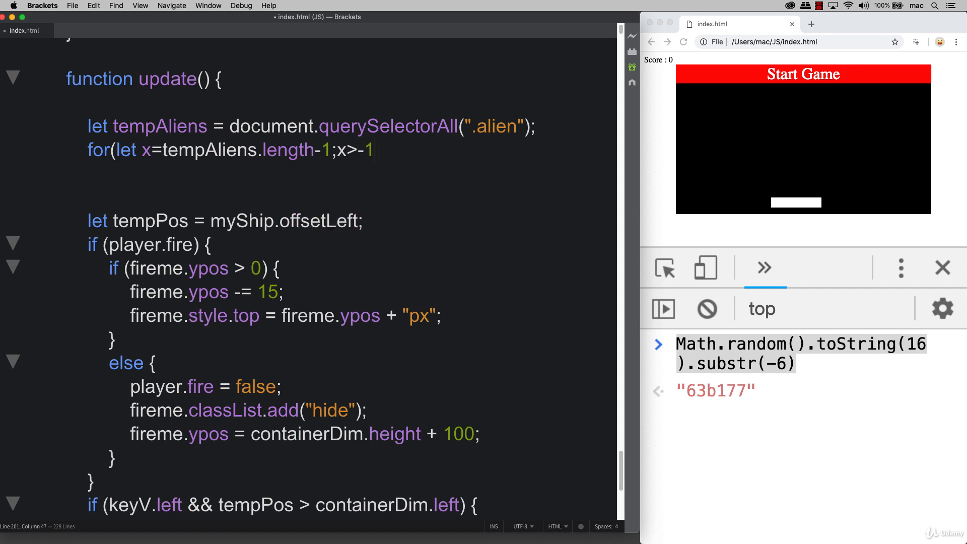
pyautogui.write(';x')
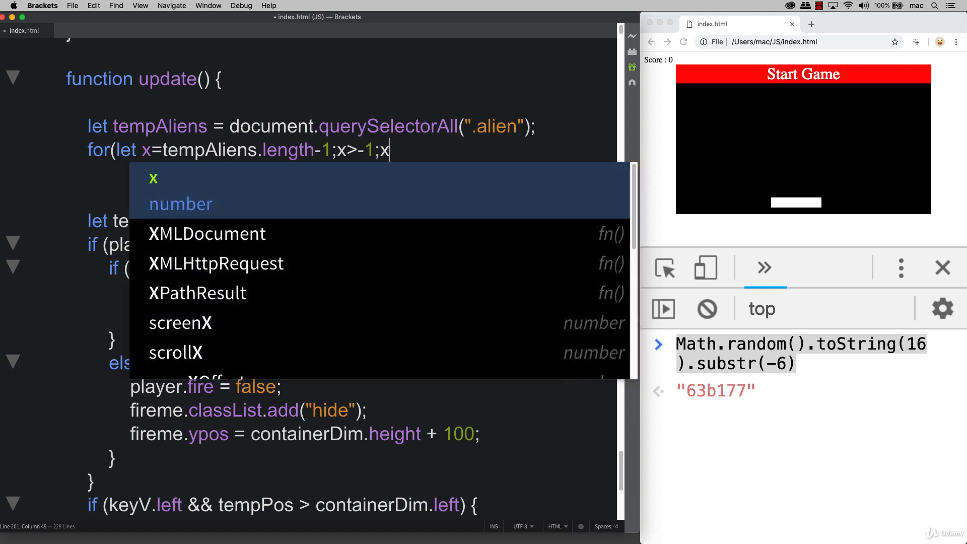
pyautogui.write('--){')
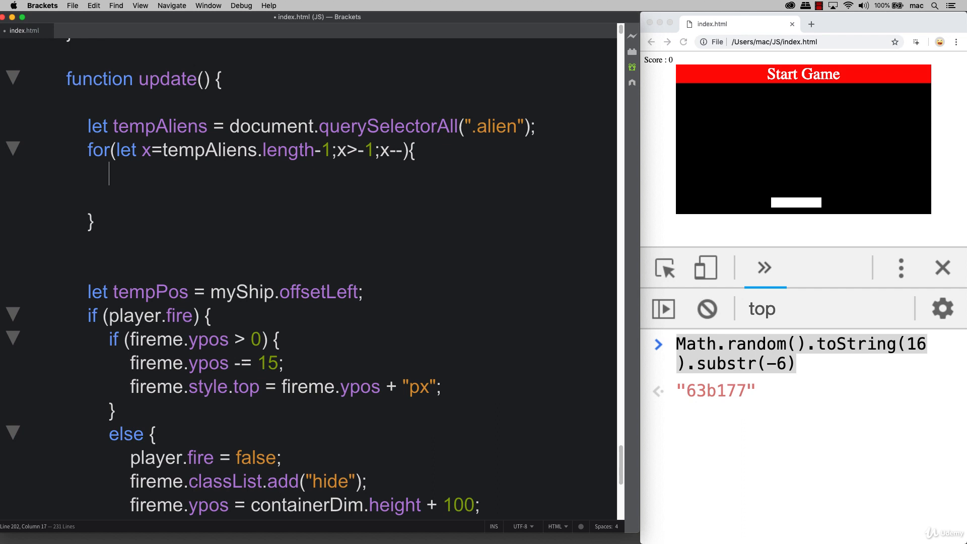
# - Inside the loop, store each alien with let el = tempAliens[x];
pyautogui.write('let el =')
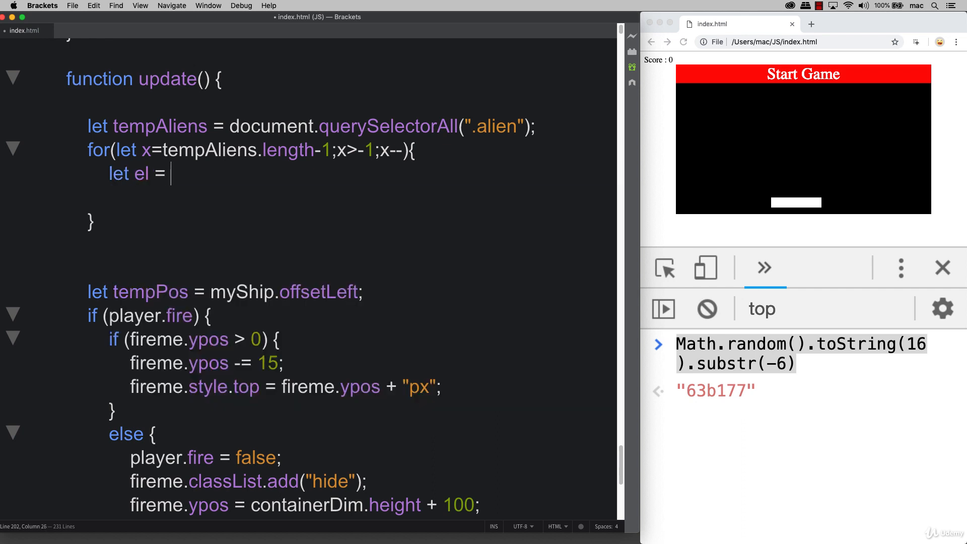
pyautogui.write('tempAliens')
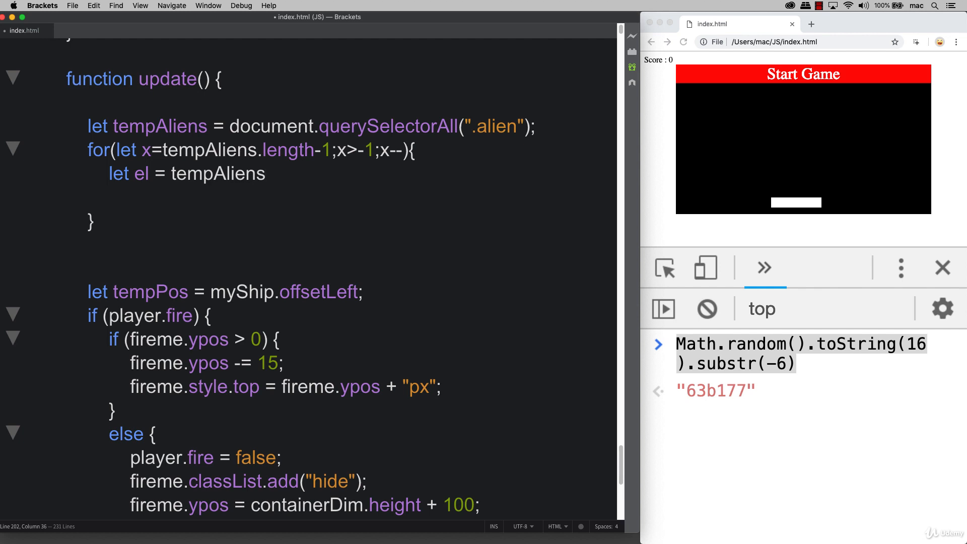
pyautogui.write('{')
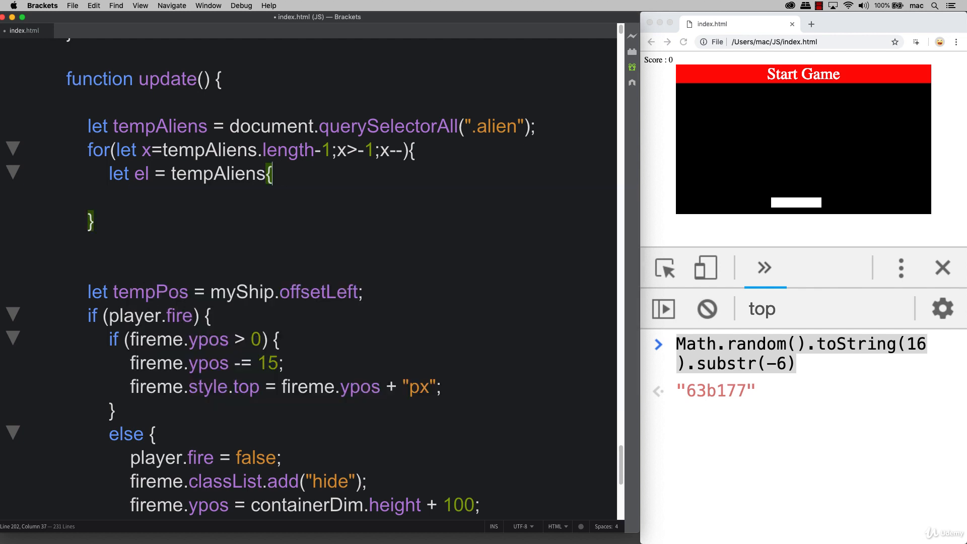
pyautogui.write('[x];')
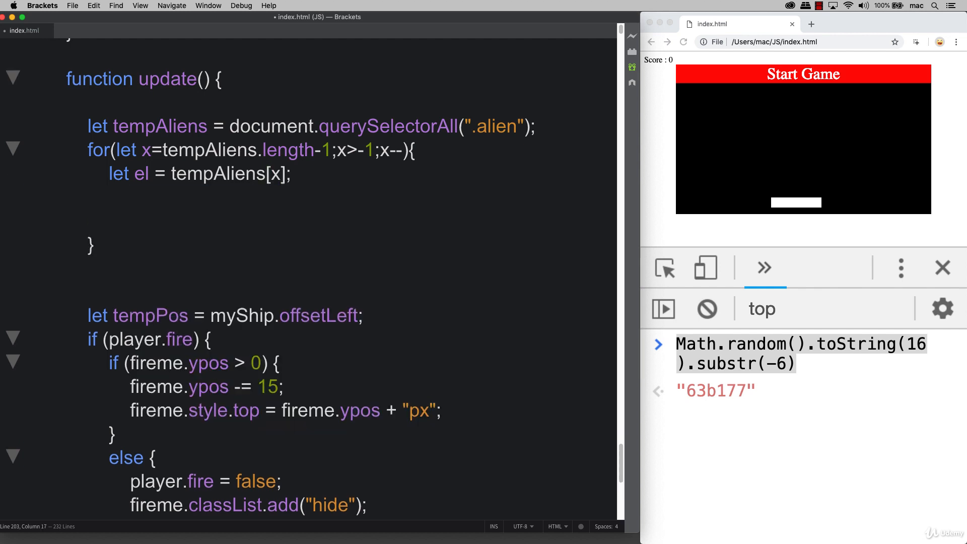
pyautogui.doubleClick(160, 126)
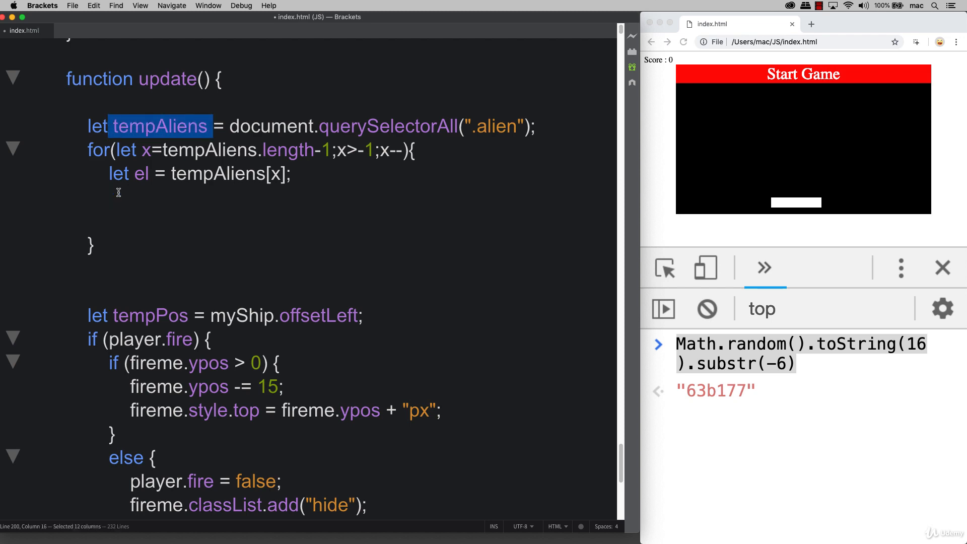
# - Copy the five alien position and direction lines into the loop and fix their indentation
pyautogui.click(110, 200)
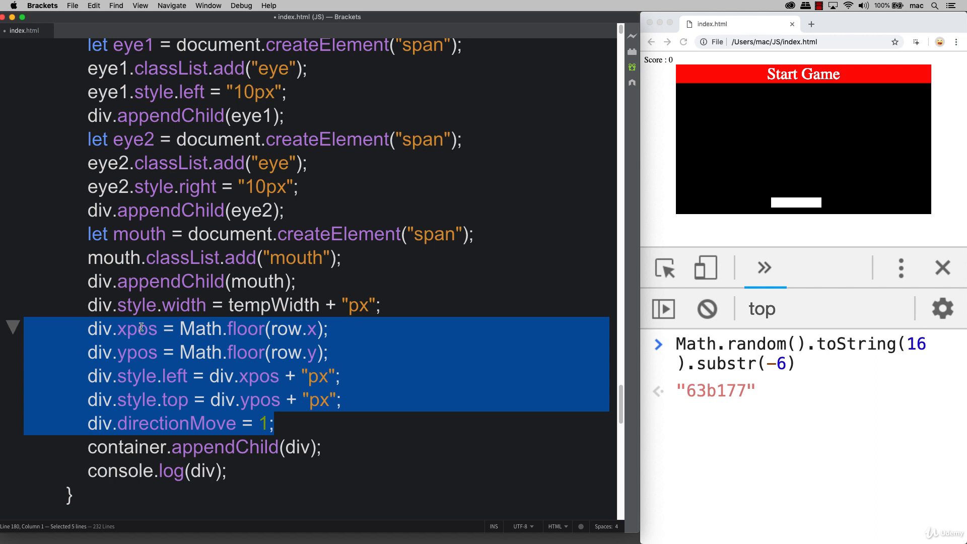
pyautogui.click(316, 400)
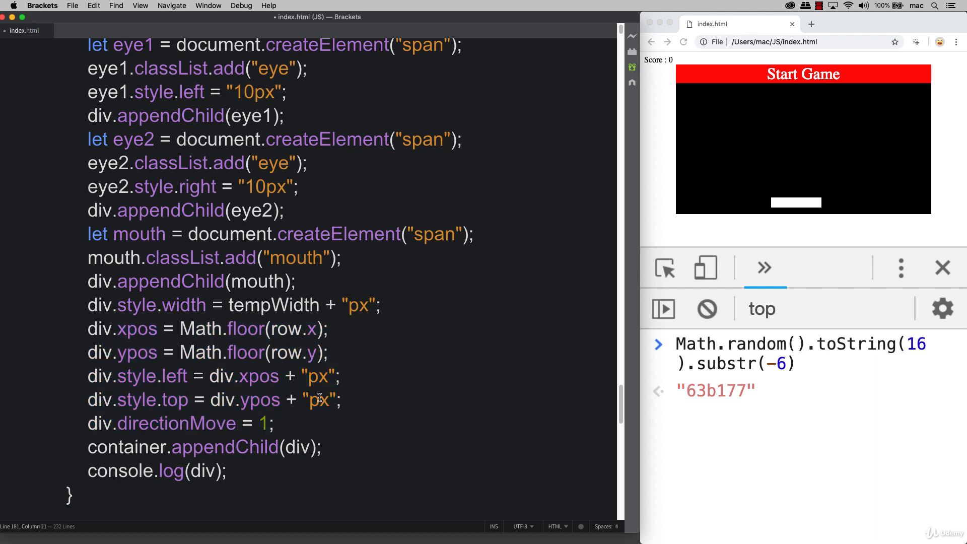
pyautogui.moveTo(317, 328); pyautogui.dragTo(274, 423)
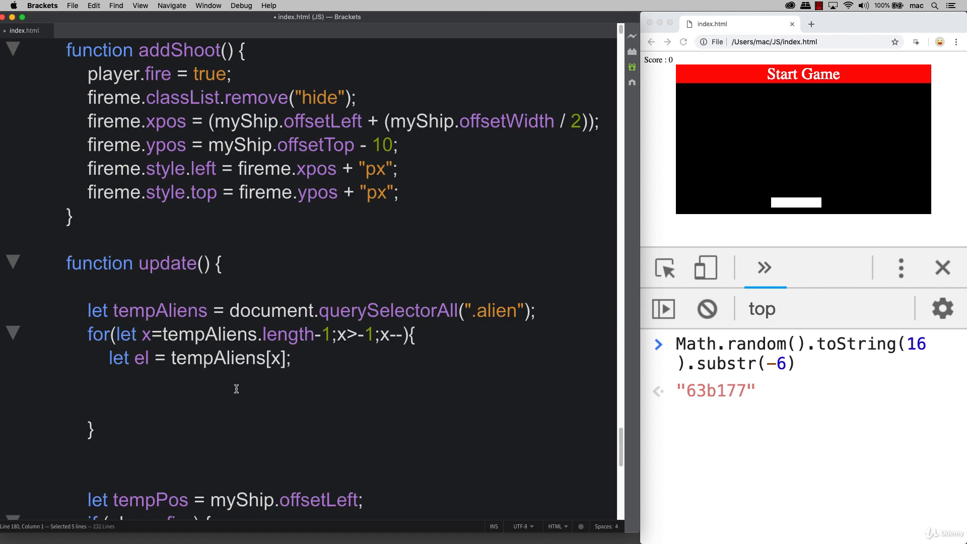
pyautogui.click(145, 406)
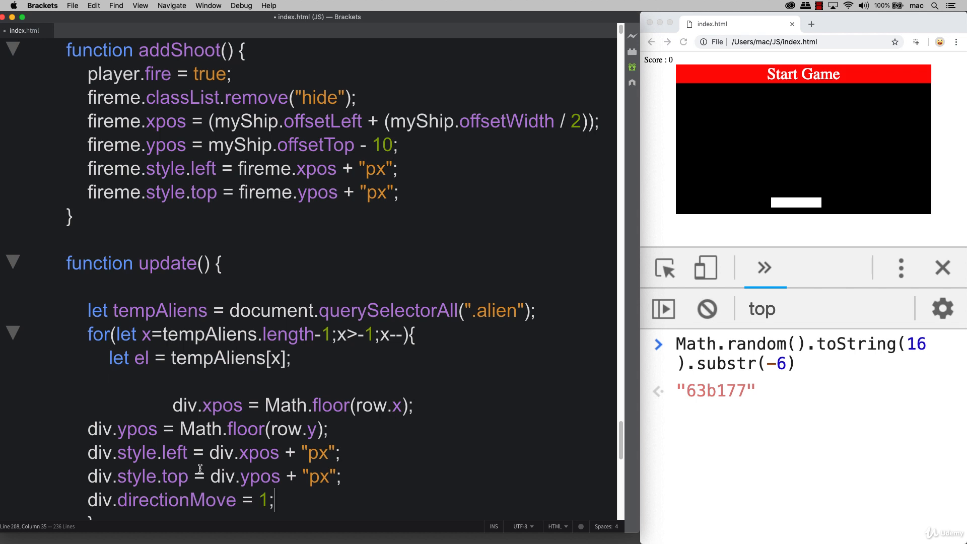
pyautogui.moveTo(200, 406); pyautogui.dragTo(99, 405)
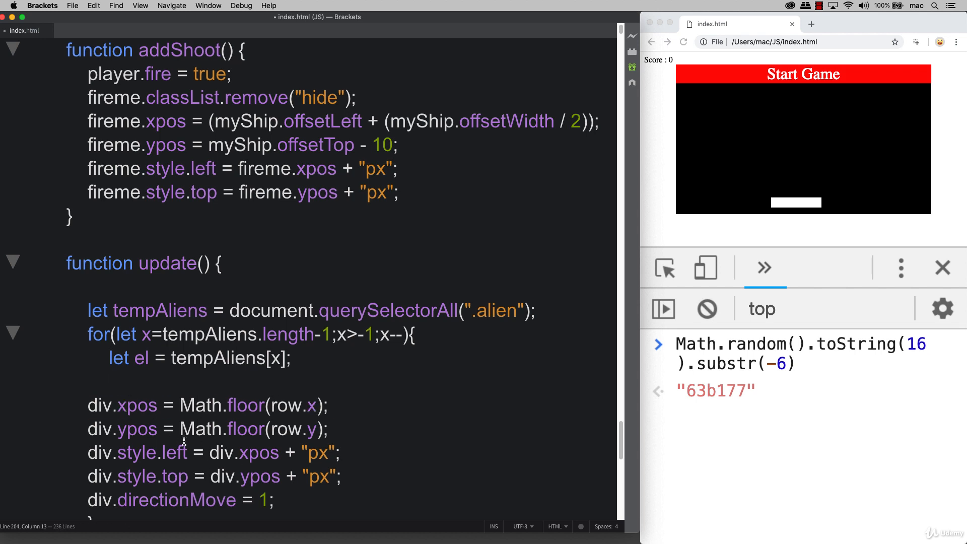
pyautogui.scroll(-3)
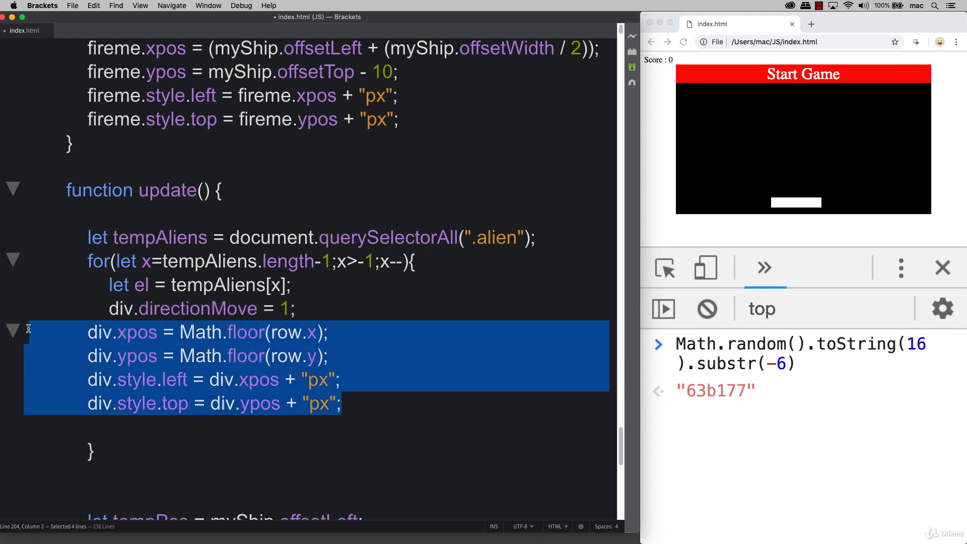
# - Rename div to el on the pasted lines and add a blank line after let el
pyautogui.click(166, 331)
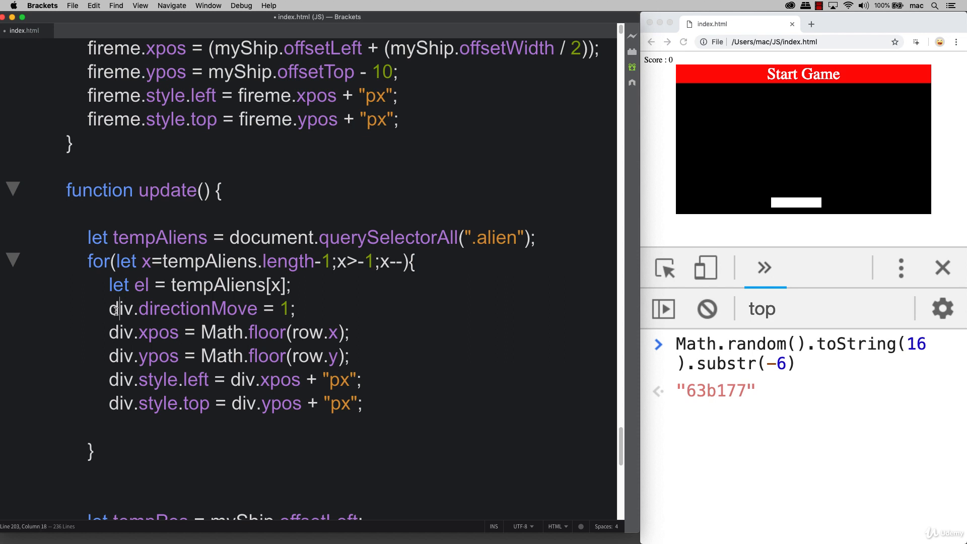
pyautogui.write('el')
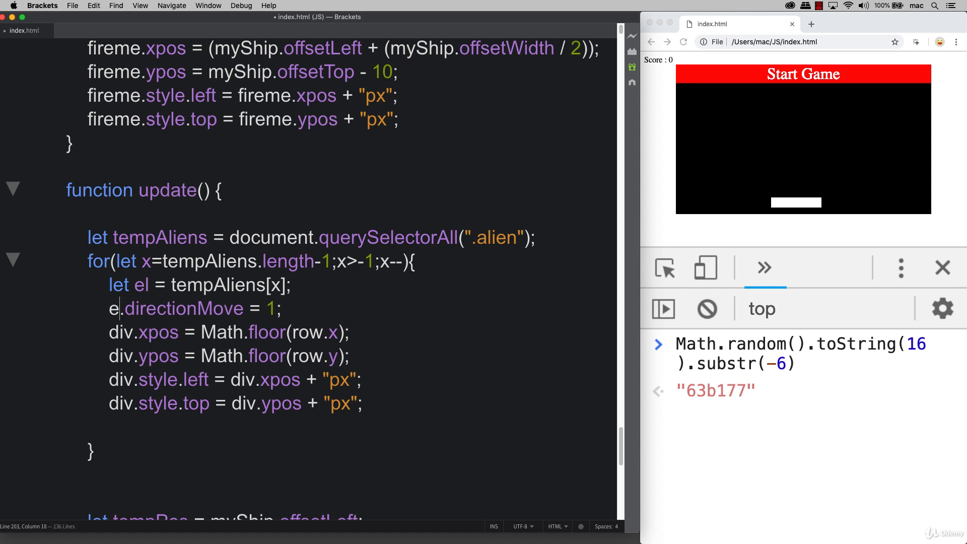
pyautogui.write('l')
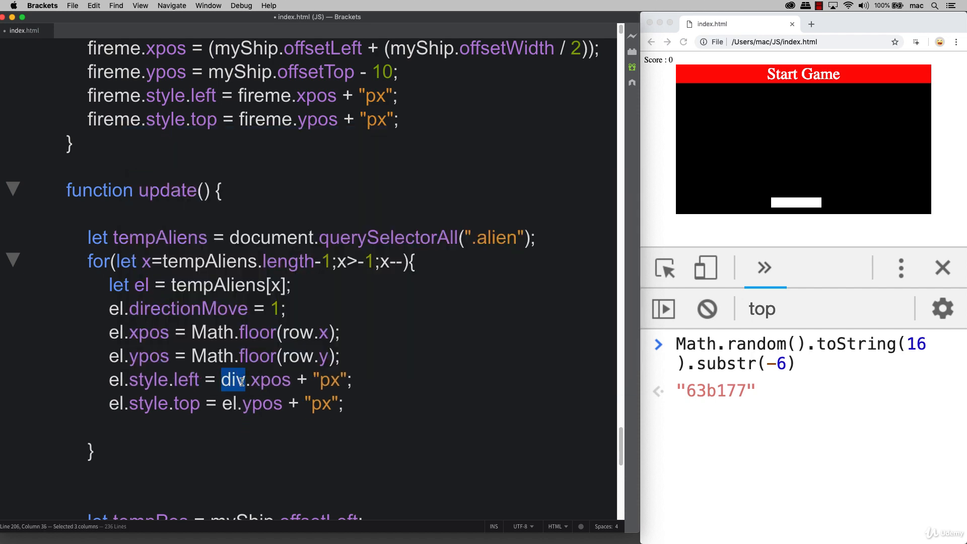
pyautogui.write('el')
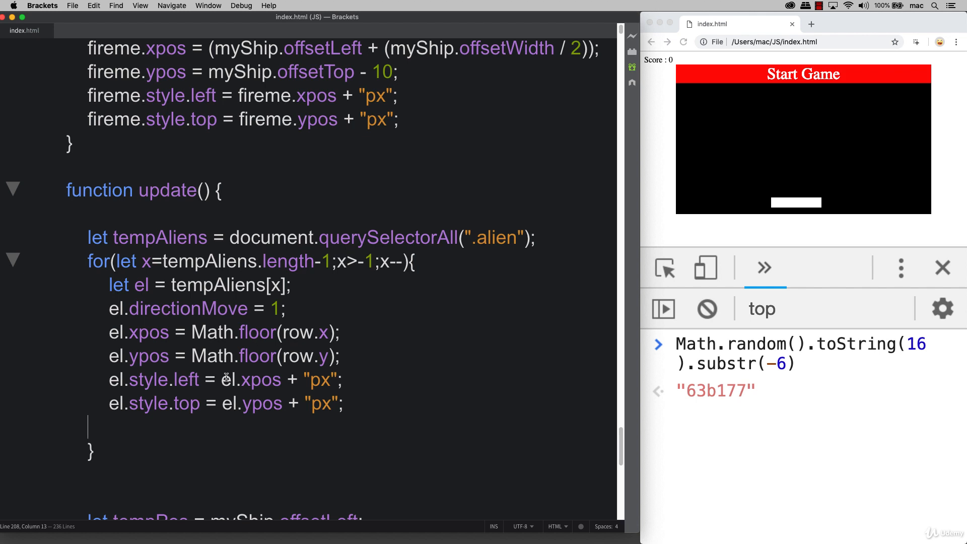
pyautogui.moveTo(262, 356)
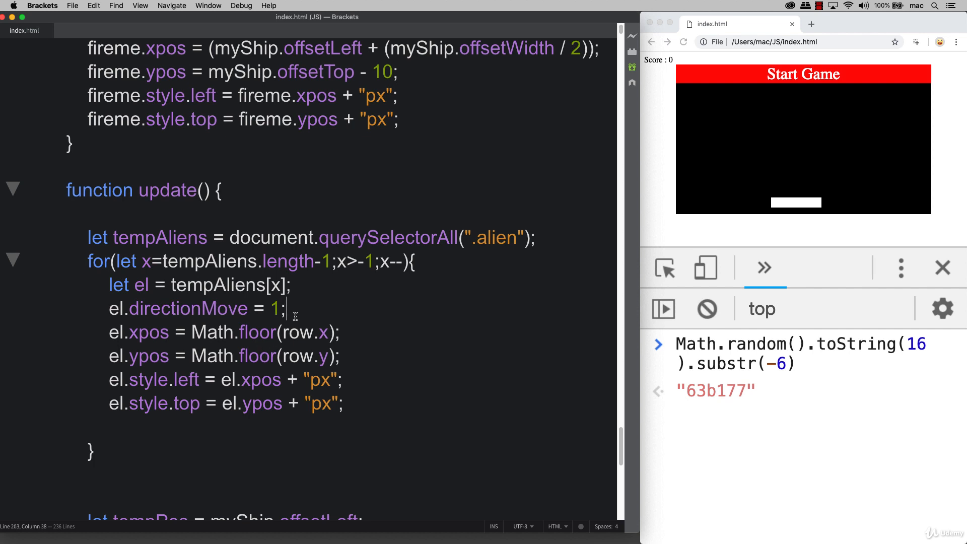
pyautogui.click(291, 285)
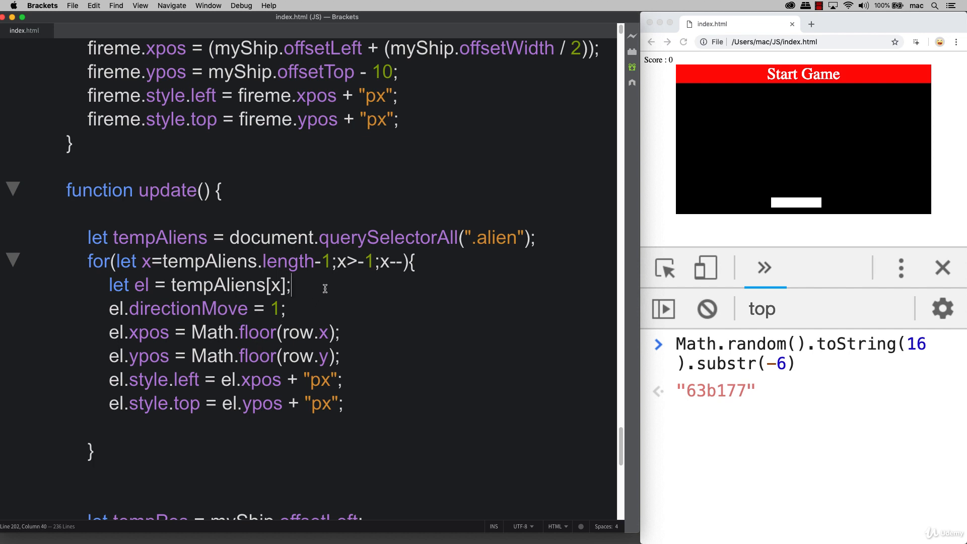
pyautogui.press('enter')
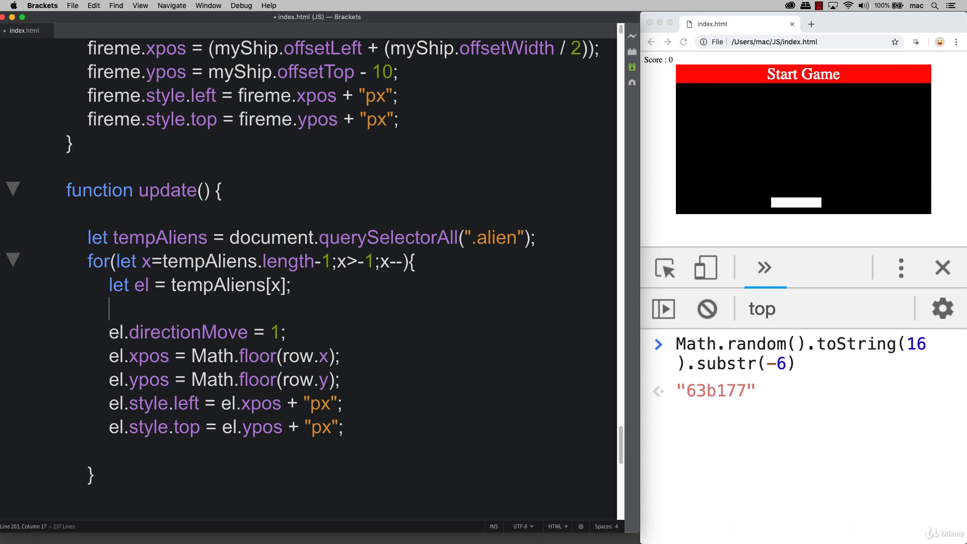
# - Add if(el.xpos > (containerDim.width - el.offsetWidth)) as the edge check
pyautogui.write('if')
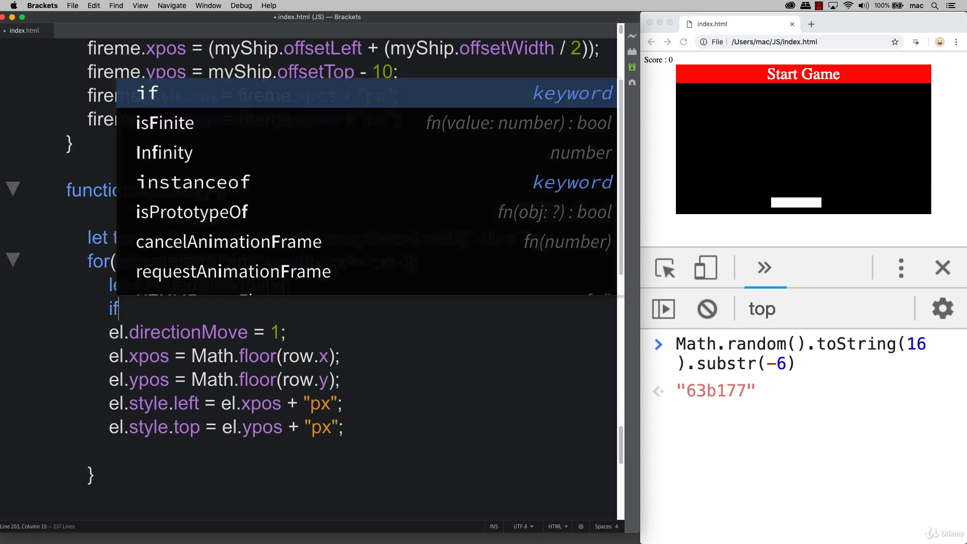
pyautogui.write('el')
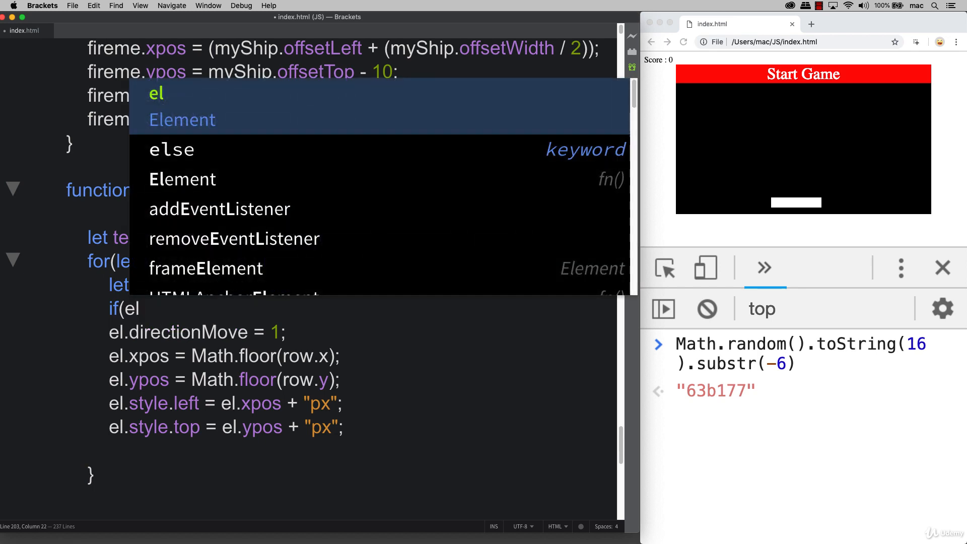
pyautogui.write('.xpos >')
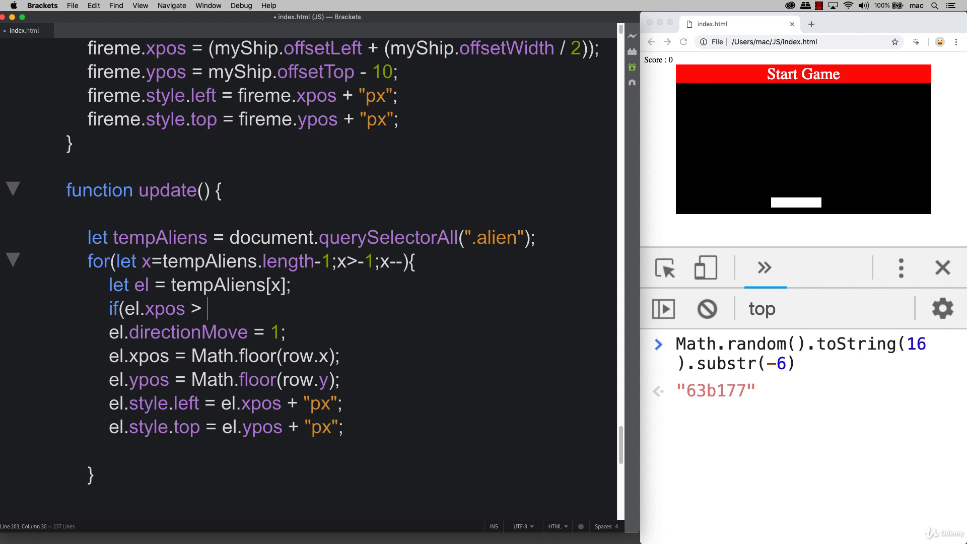
pyautogui.write('()')
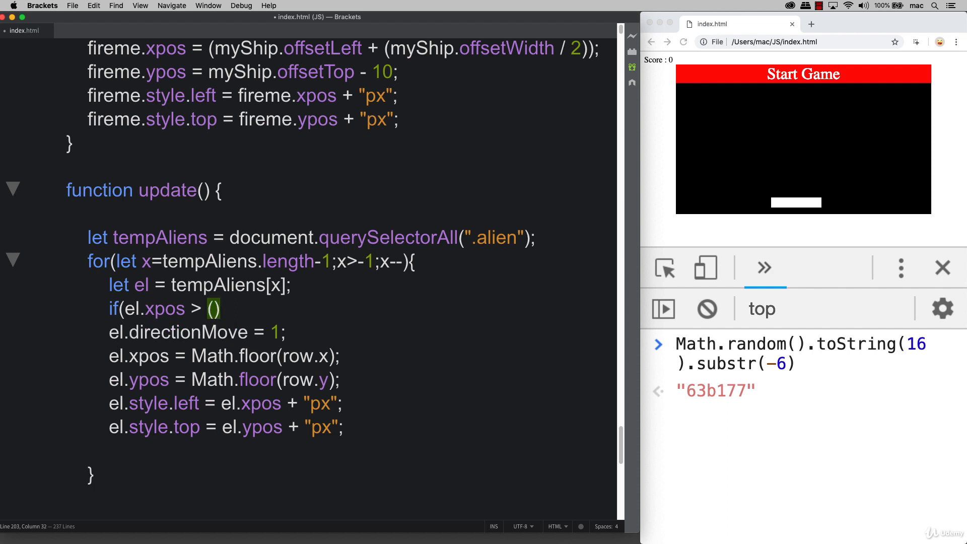
pyautogui.write('con')
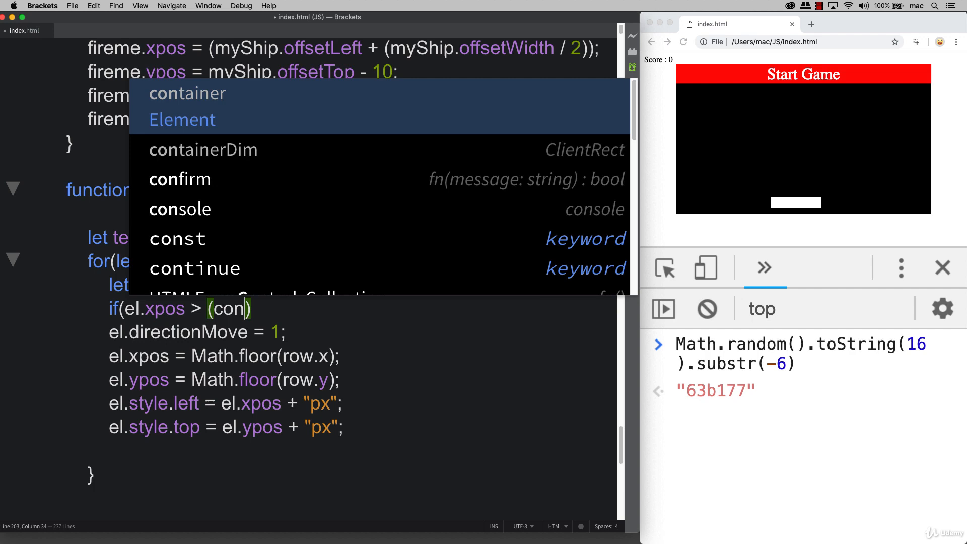
pyautogui.press('Tab')
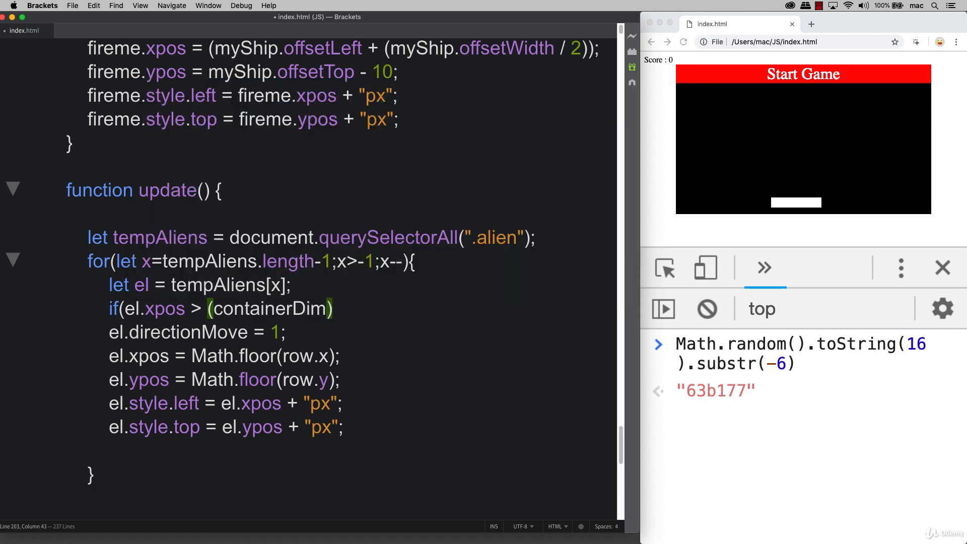
pyautogui.write('.width')
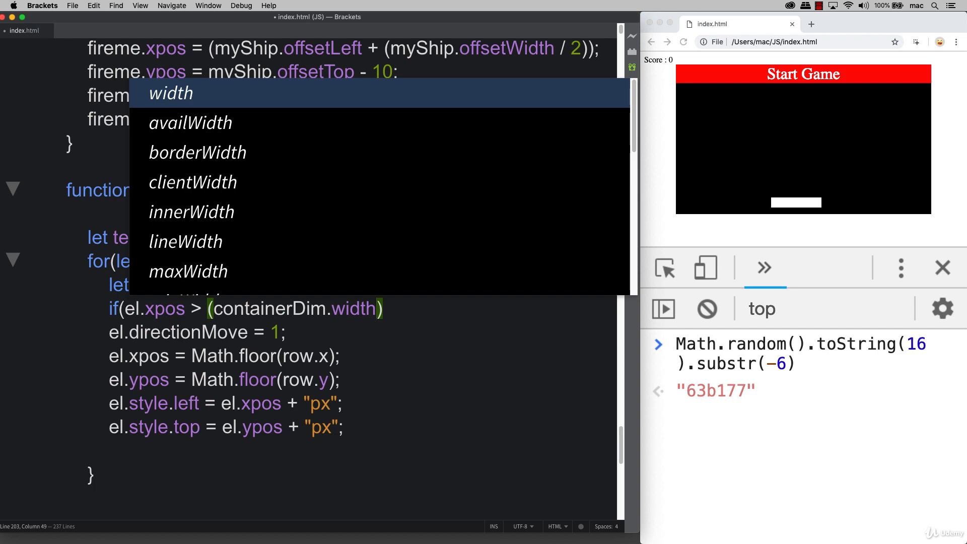
pyautogui.write('- el.')
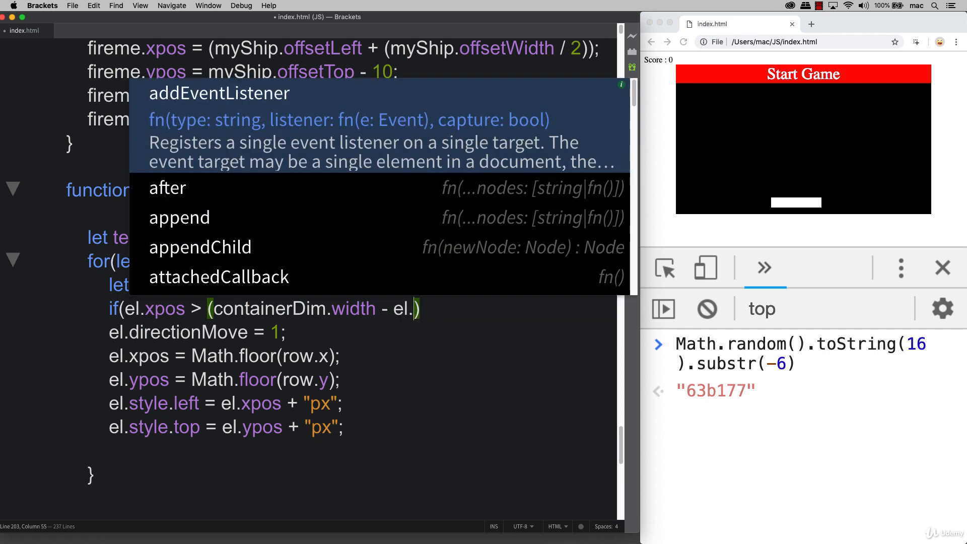
pyautogui.write('offsetWidth')
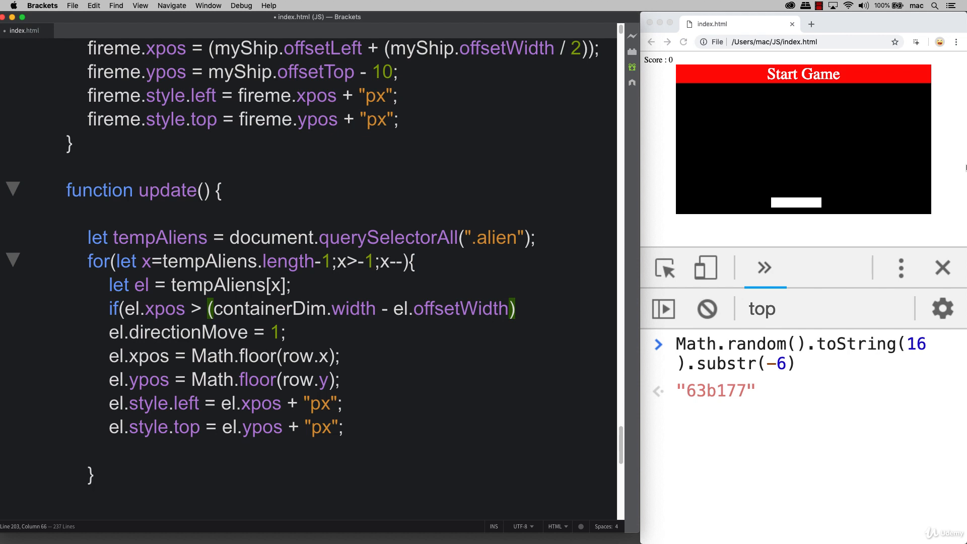
pyautogui.moveTo(931, 140)
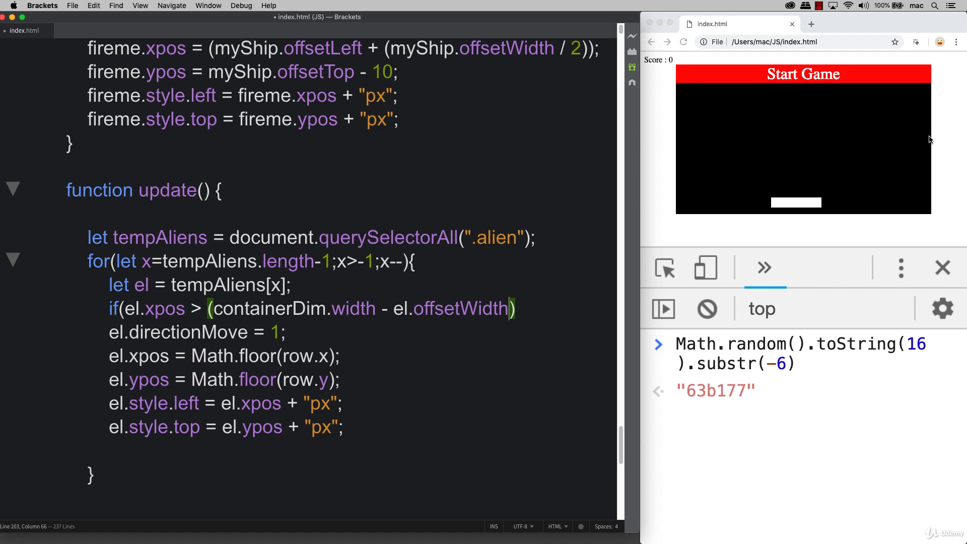
pyautogui.moveTo(861, 175)
pyautogui.write(' ||')
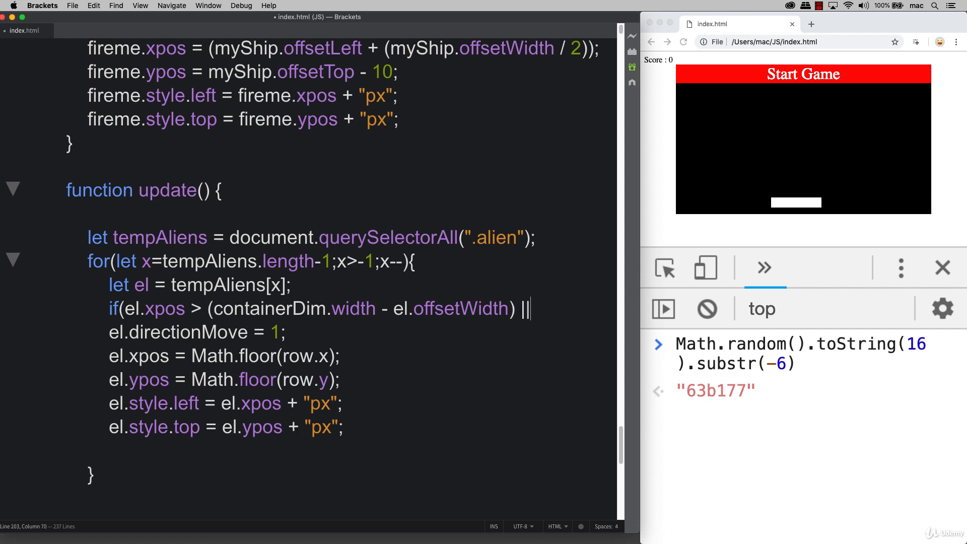
# - Extend the condition with || el.xpos < 0 and select the 0 for replacement
pyautogui.write('e')
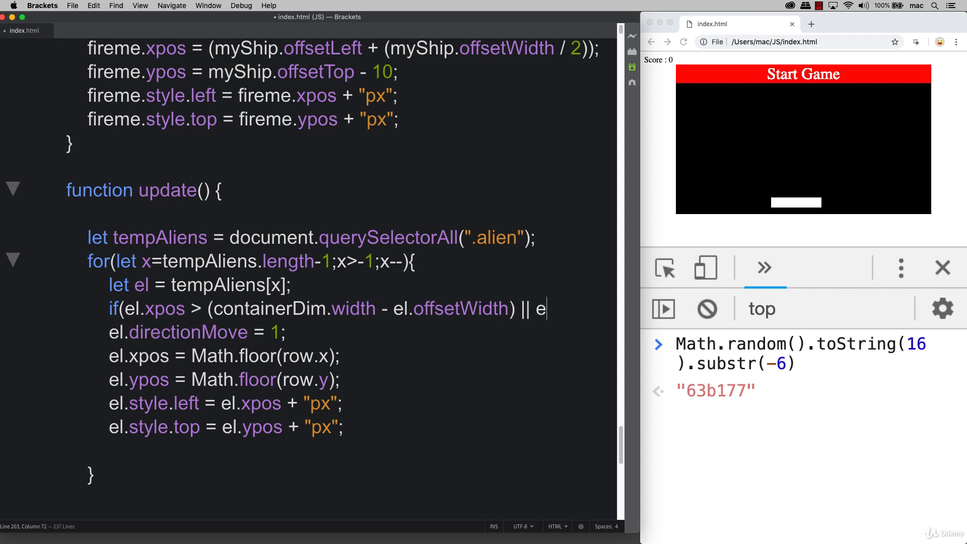
pyautogui.write('.xpos')
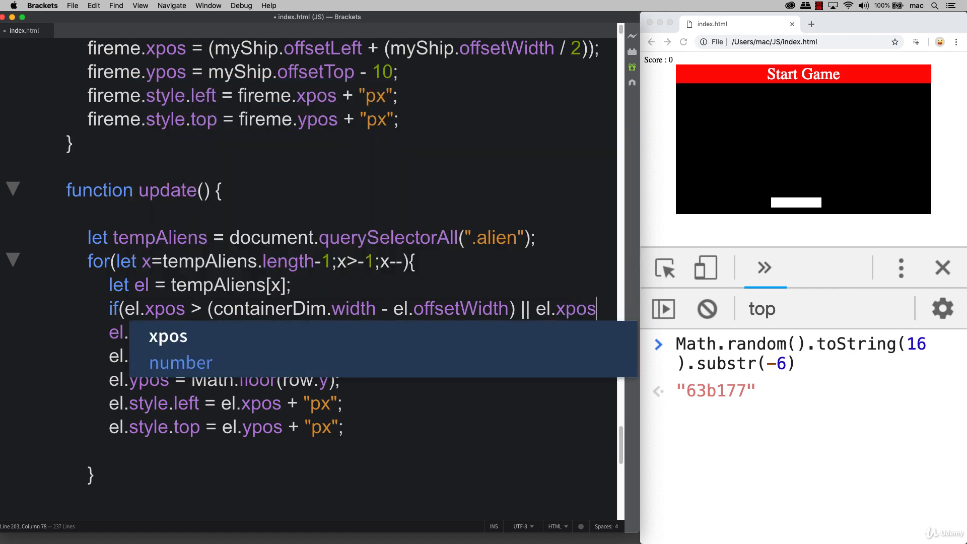
pyautogui.write('< 0')
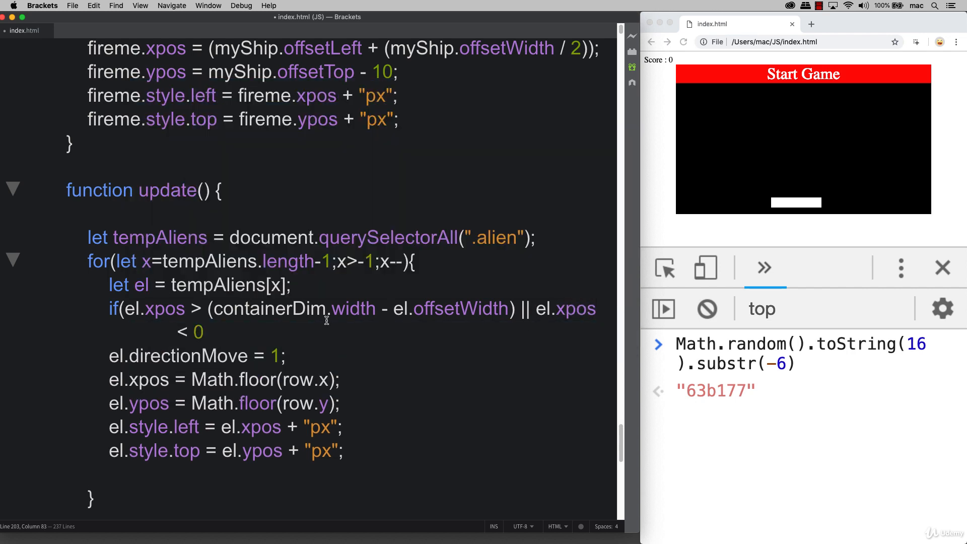
pyautogui.doubleClick(270, 308)
pyautogui.write('containerDim.left){')
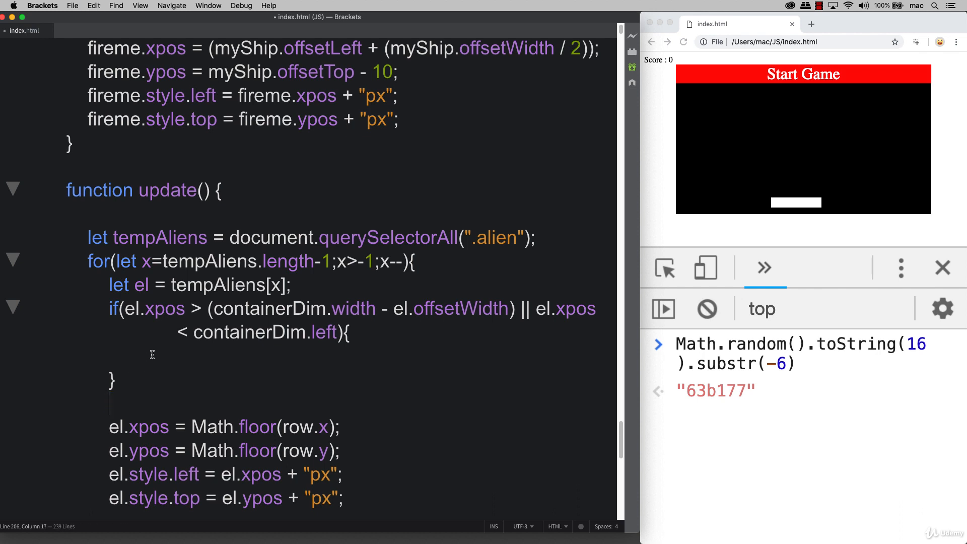
# - Inside the edge-check block, add el.directionMove *= -1; and el.ypos += 40;
pyautogui.write('el.directionMove *= 1;')
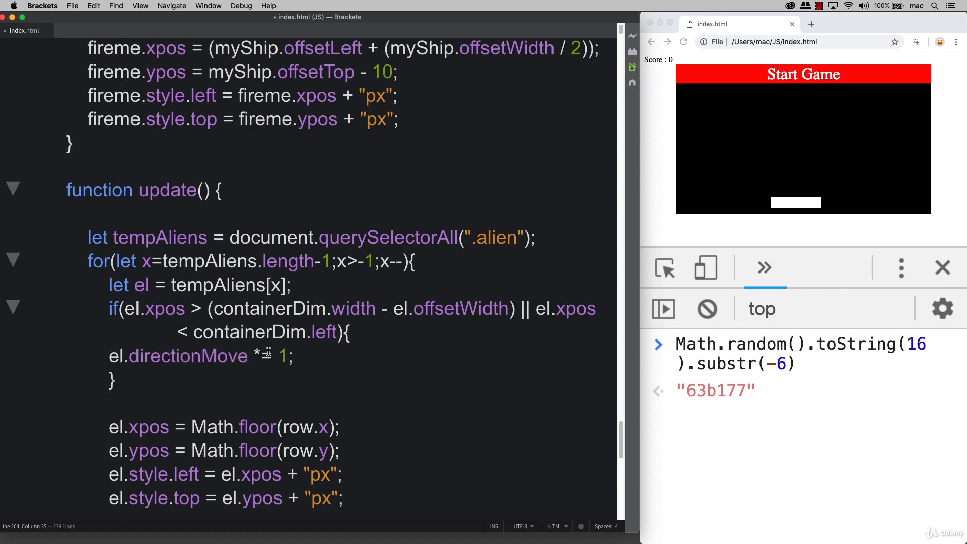
pyautogui.write('-')
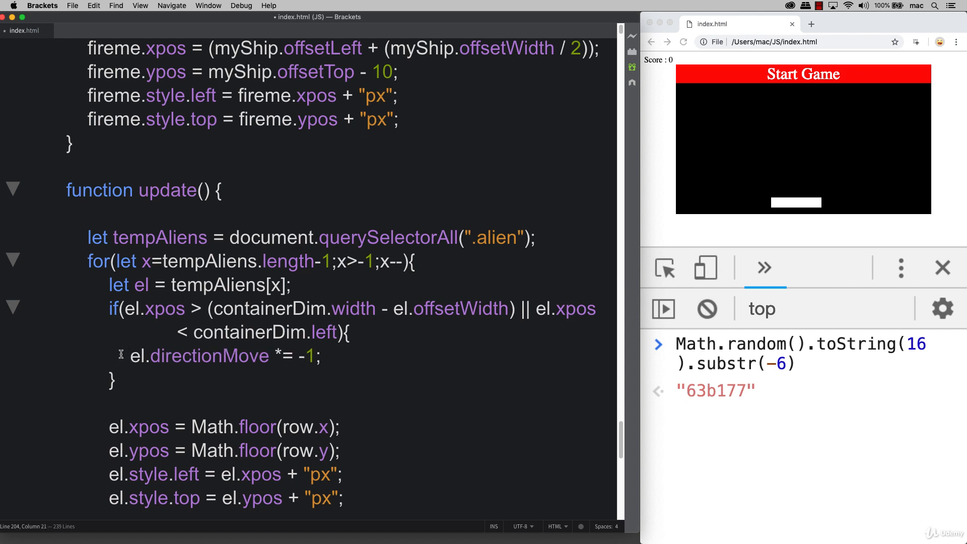
pyautogui.click(320, 357)
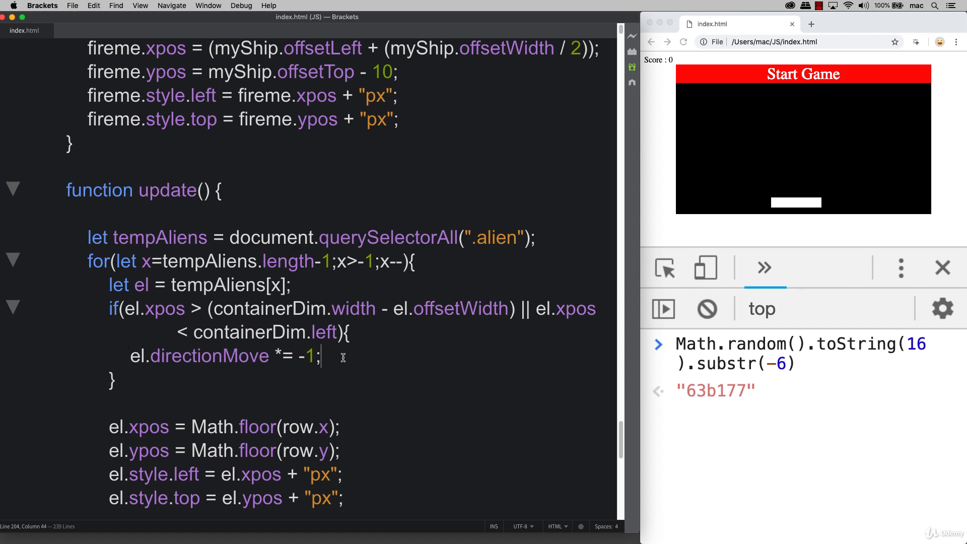
pyautogui.press('enter')
pyautogui.write('el.ypos')
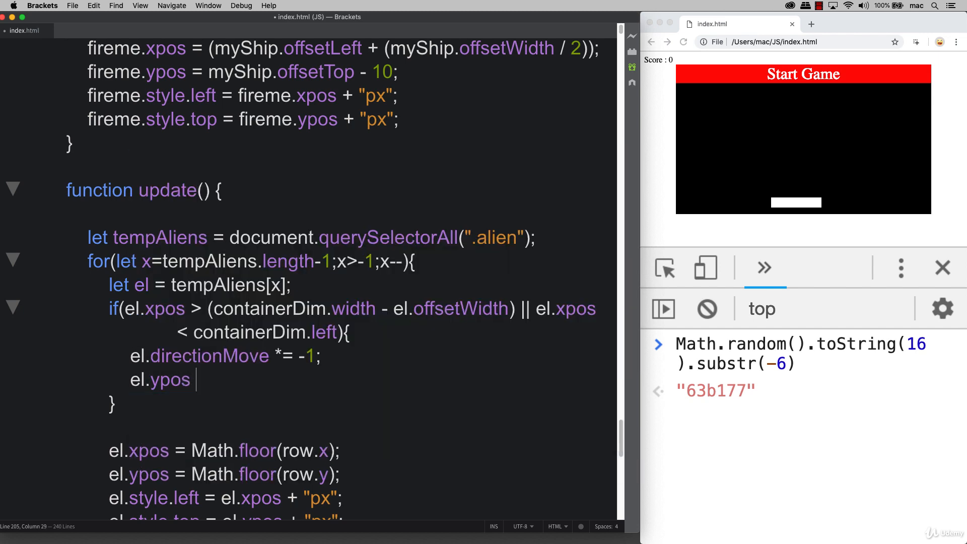
pyautogui.write('+')
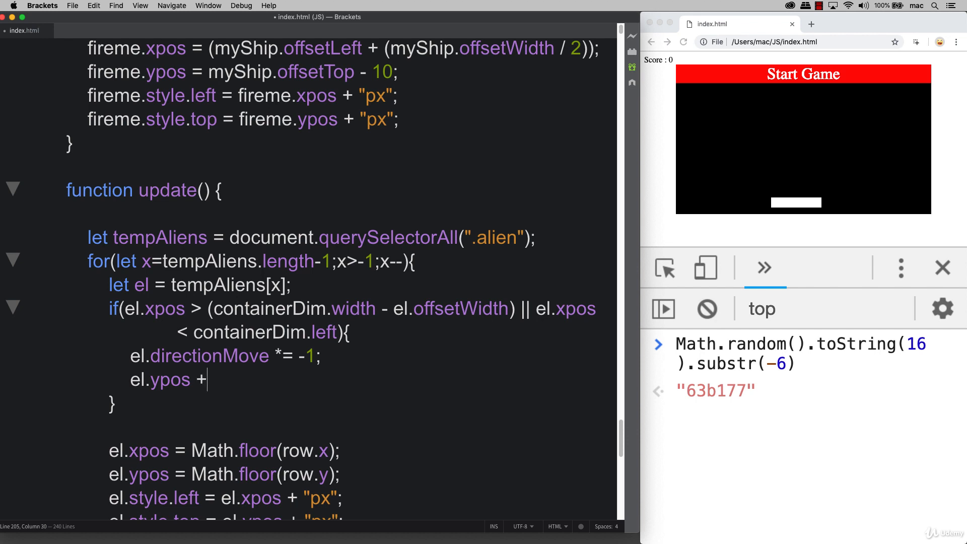
pyautogui.write('= 40;')
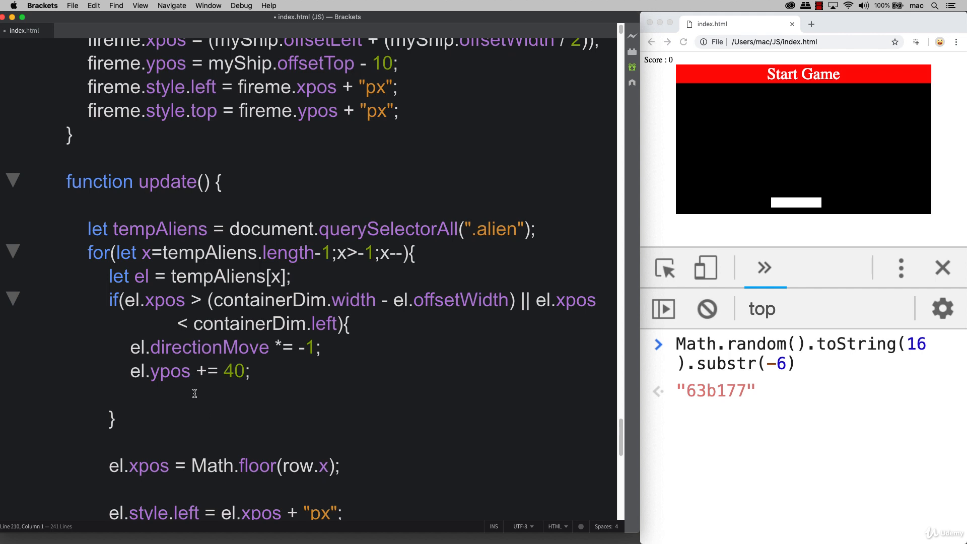
# - Replace the row-based line with el.xpos += (player.alienSpeed * el.directionMove);
pyautogui.moveTo(193, 465); pyautogui.dragTo(339, 465)
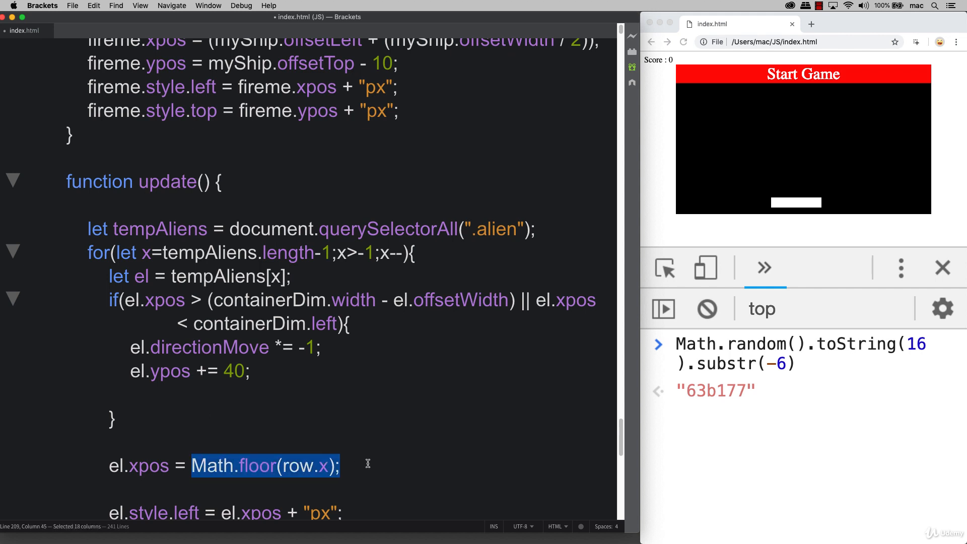
pyautogui.write('(playe')
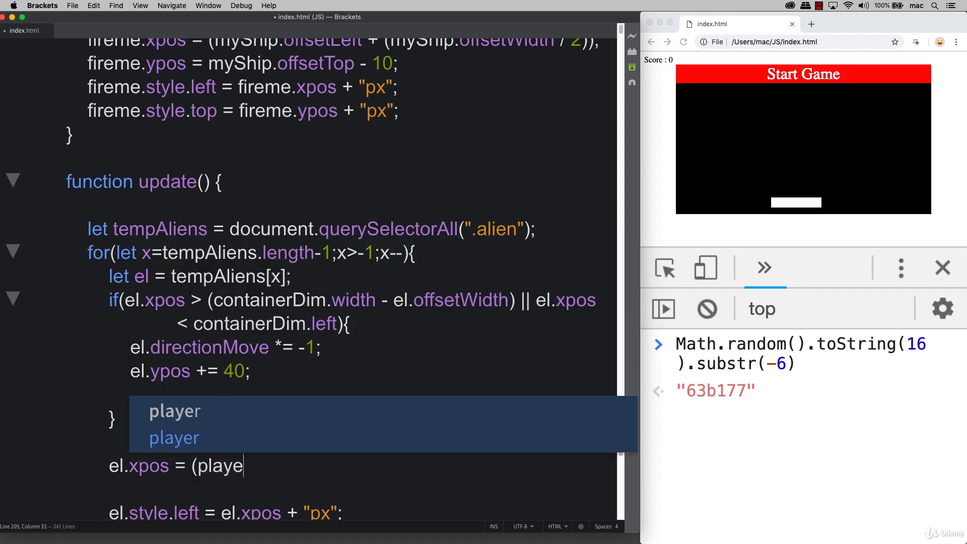
pyautogui.write('r.alienSpeed * el.directionMove')
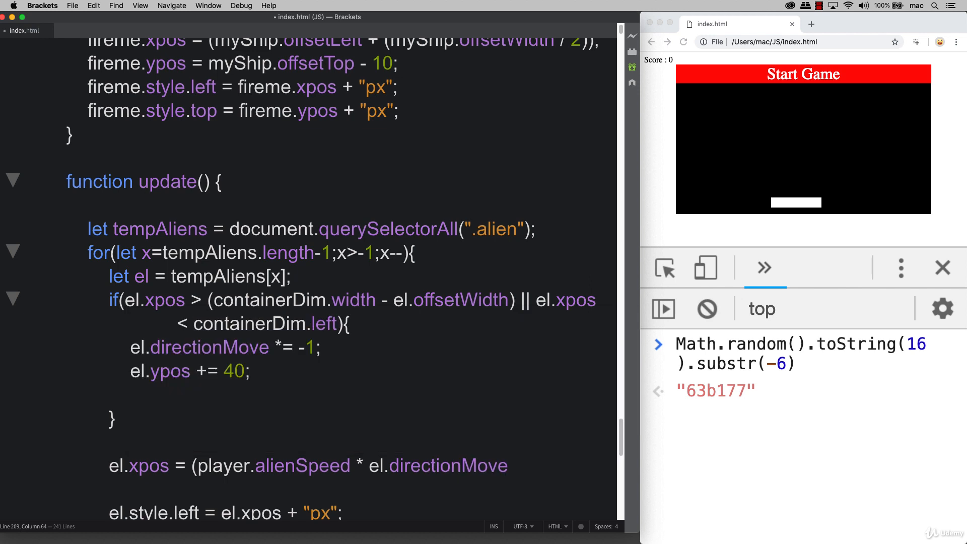
pyautogui.write(';')
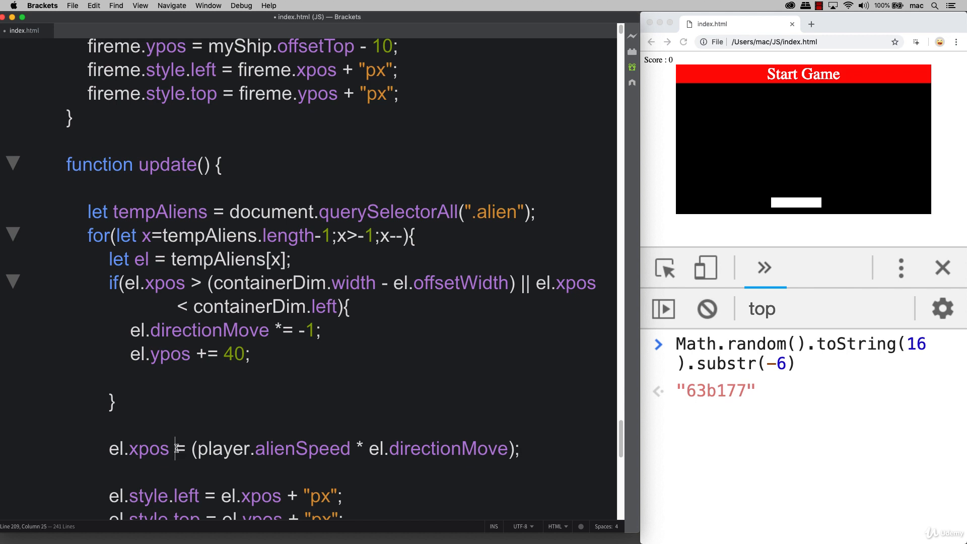
pyautogui.write('+')
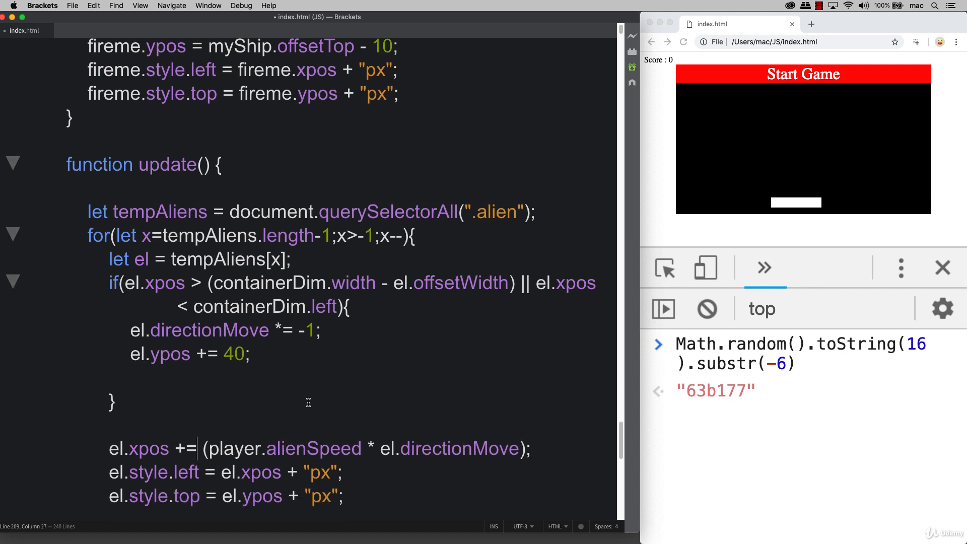
pyautogui.click(803, 74)
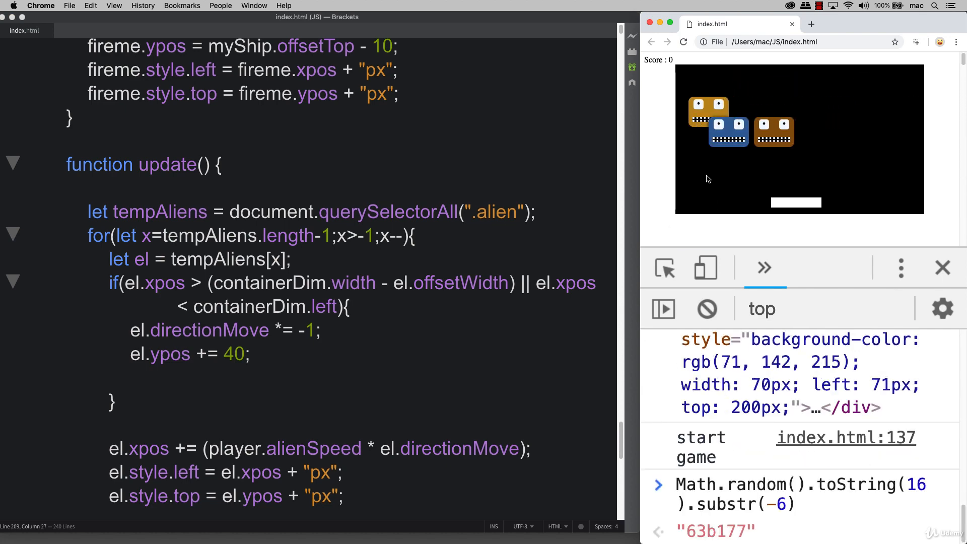
# - Run the game to watch the aliens move, then add - el.offsetWidth in setupAliens' row code
pyautogui.click(683, 43)
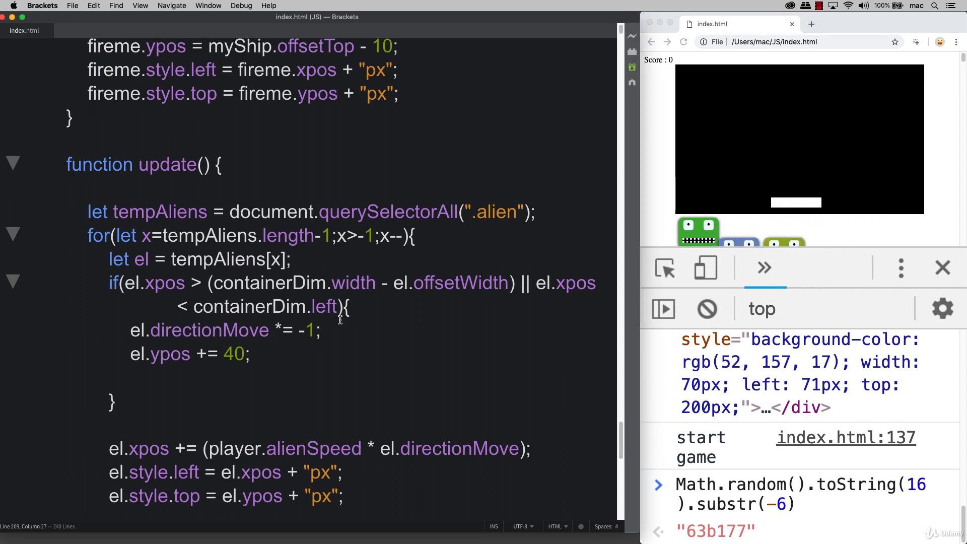
pyautogui.write('- el.offsetWidth')
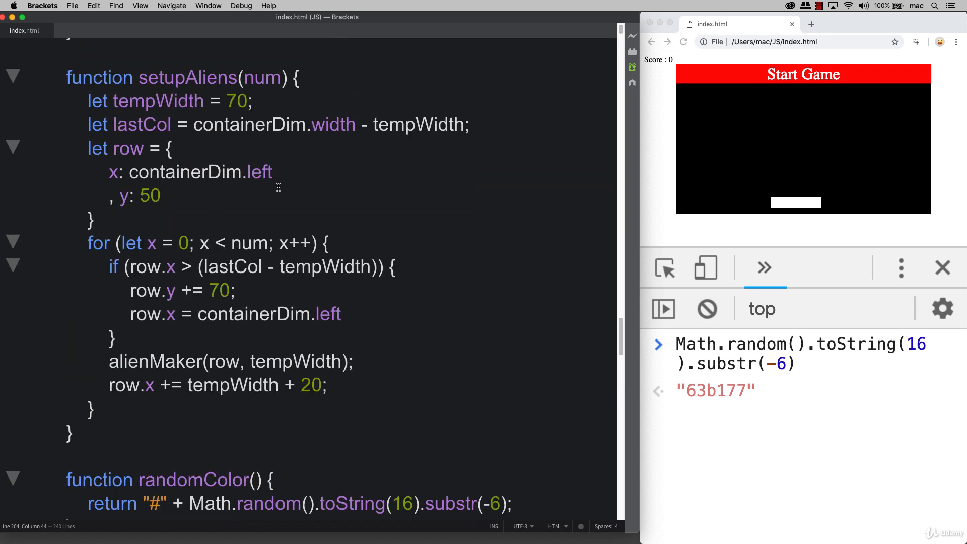
# - Start alien rows at containerDim.left + 50 initially and on row wrap, then switch to Chrome
pyautogui.write('+50')
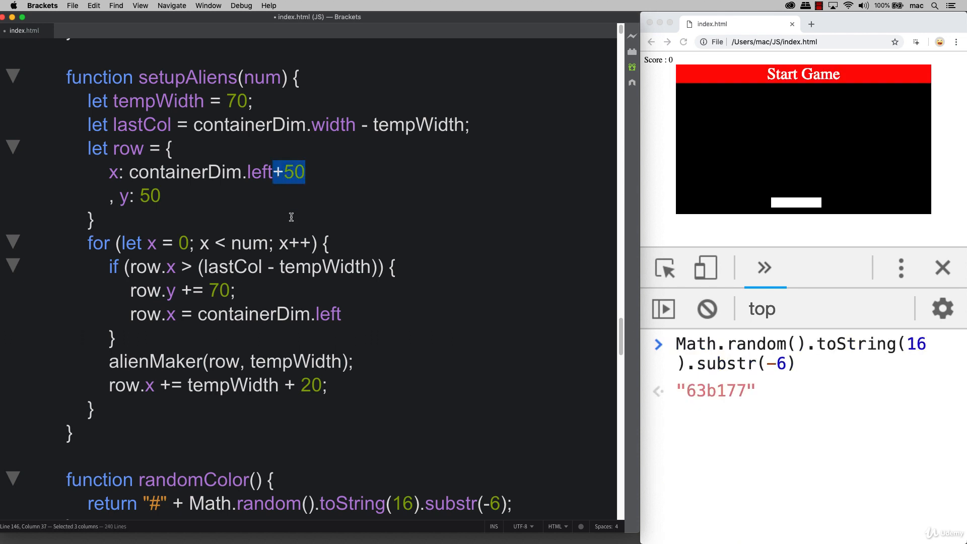
pyautogui.write('+50')
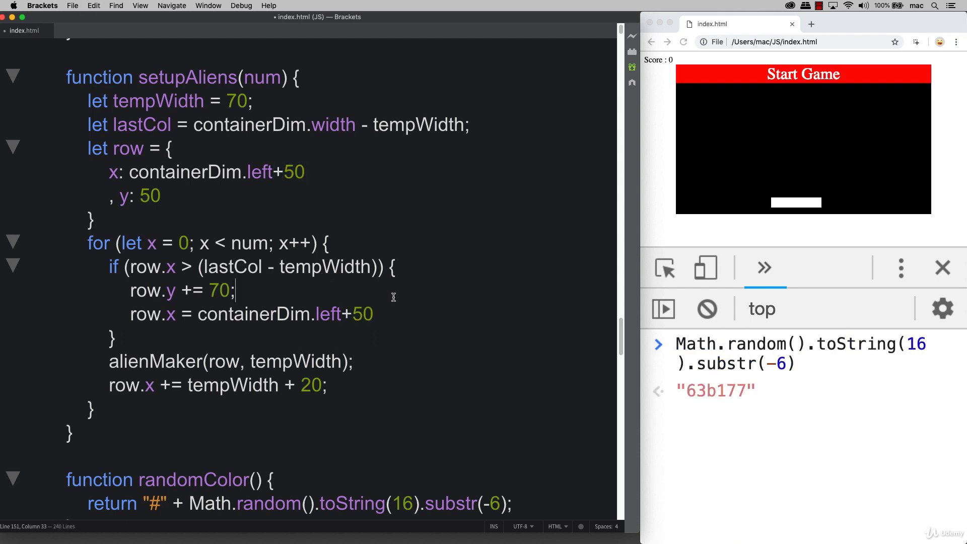
pyautogui.click(802, 74)
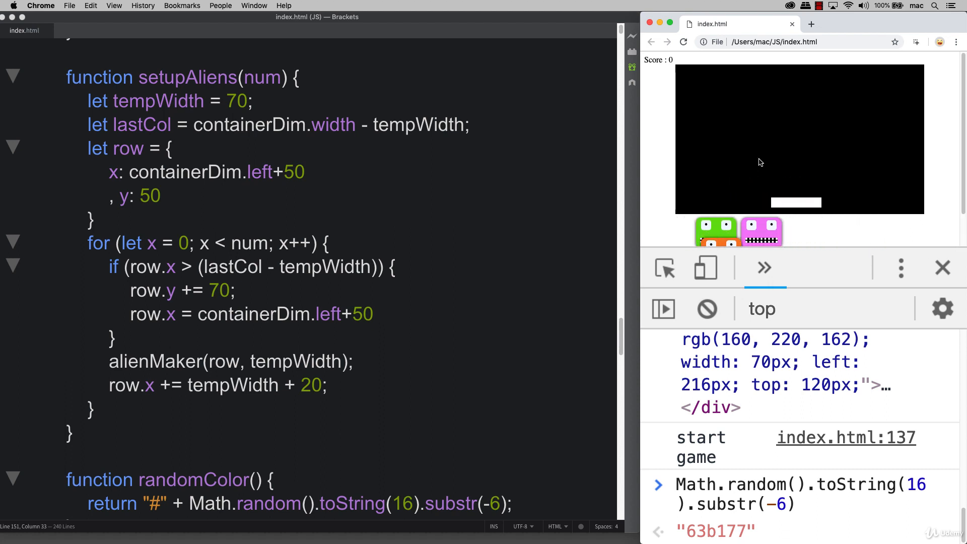
# - Reload and start a new game to watch aliens begin inside the area and drop down
pyautogui.click(682, 42)
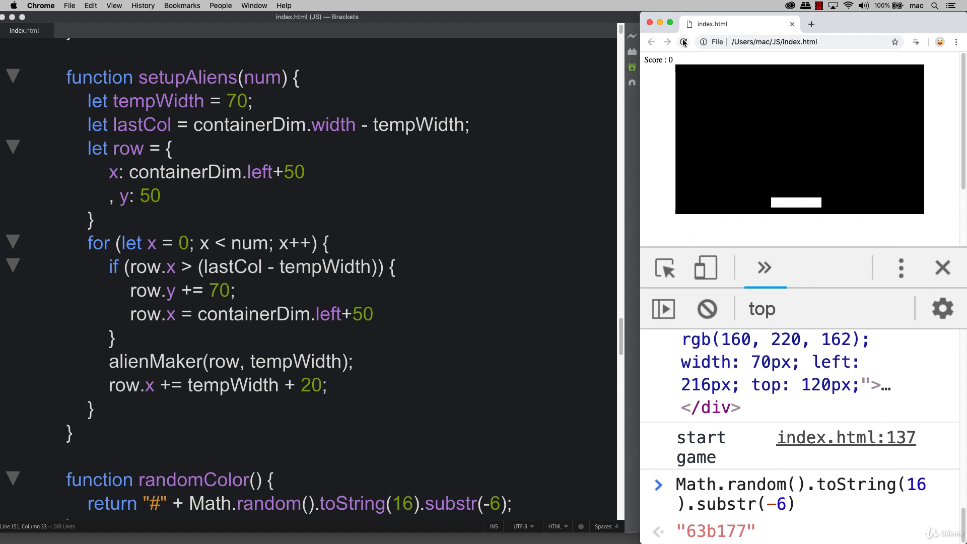
pyautogui.click(682, 43)
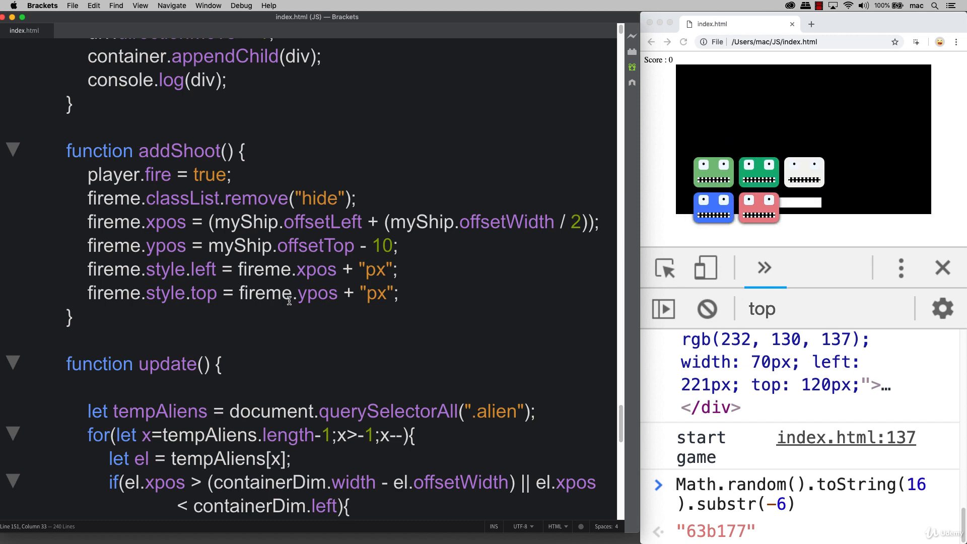
pyautogui.scroll(-3)
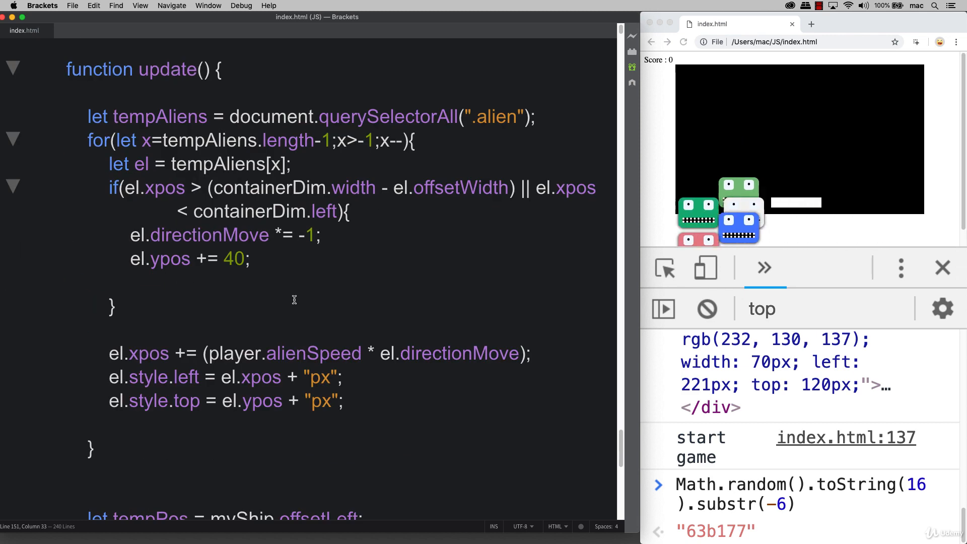